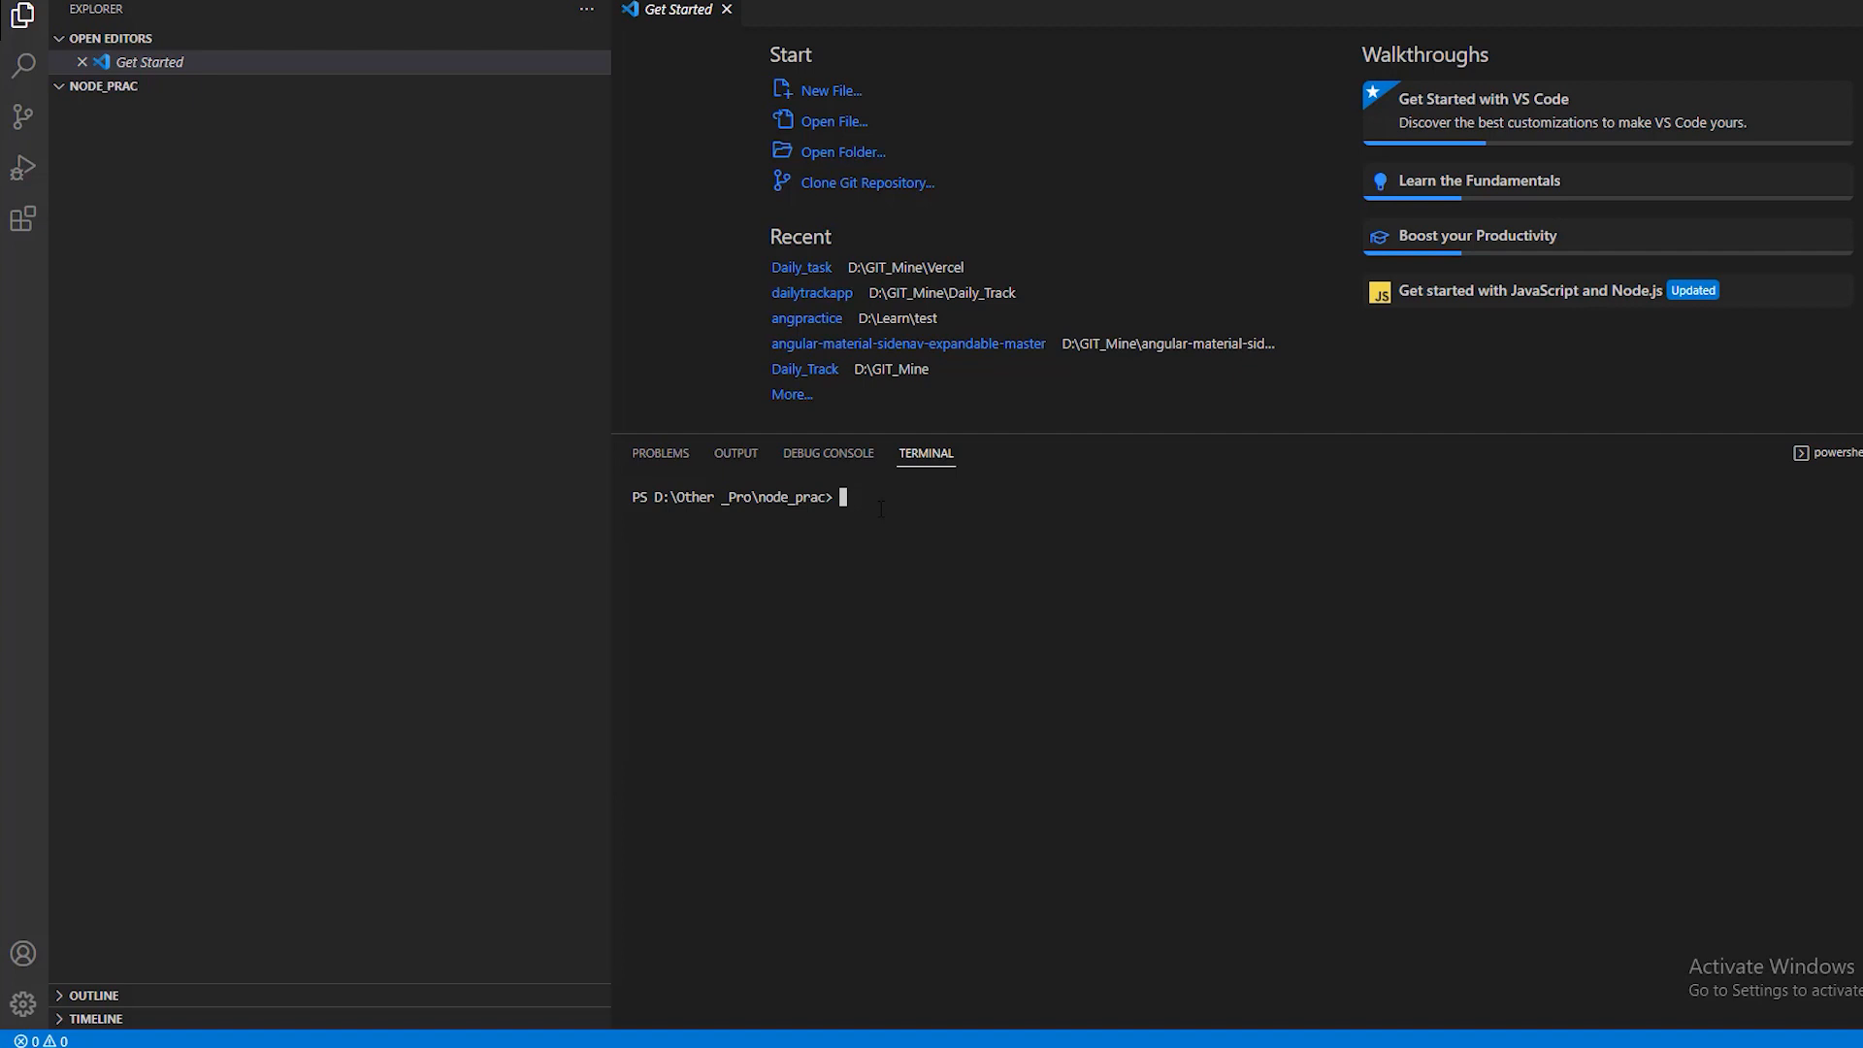
- Check the Node version (v18.12.1) and run npm init -y to create package.json
text(node -v)
text(npm)
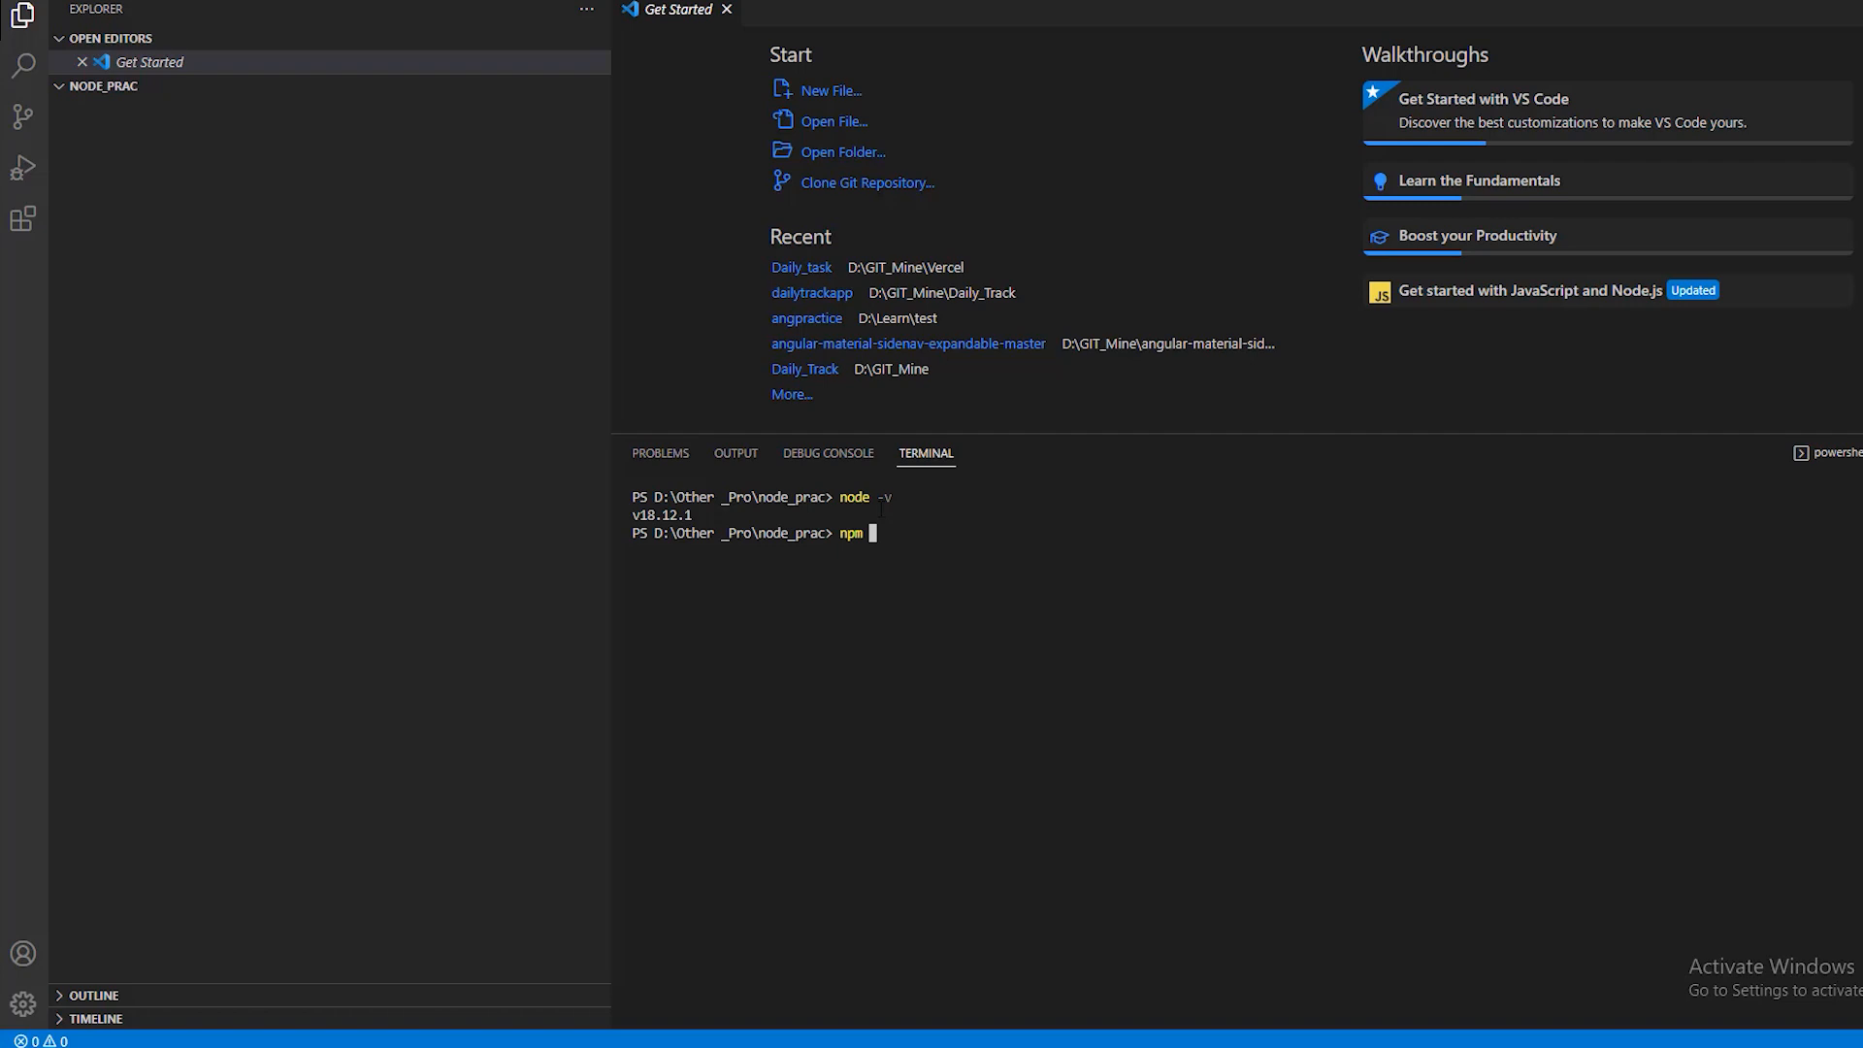
text(init -y)
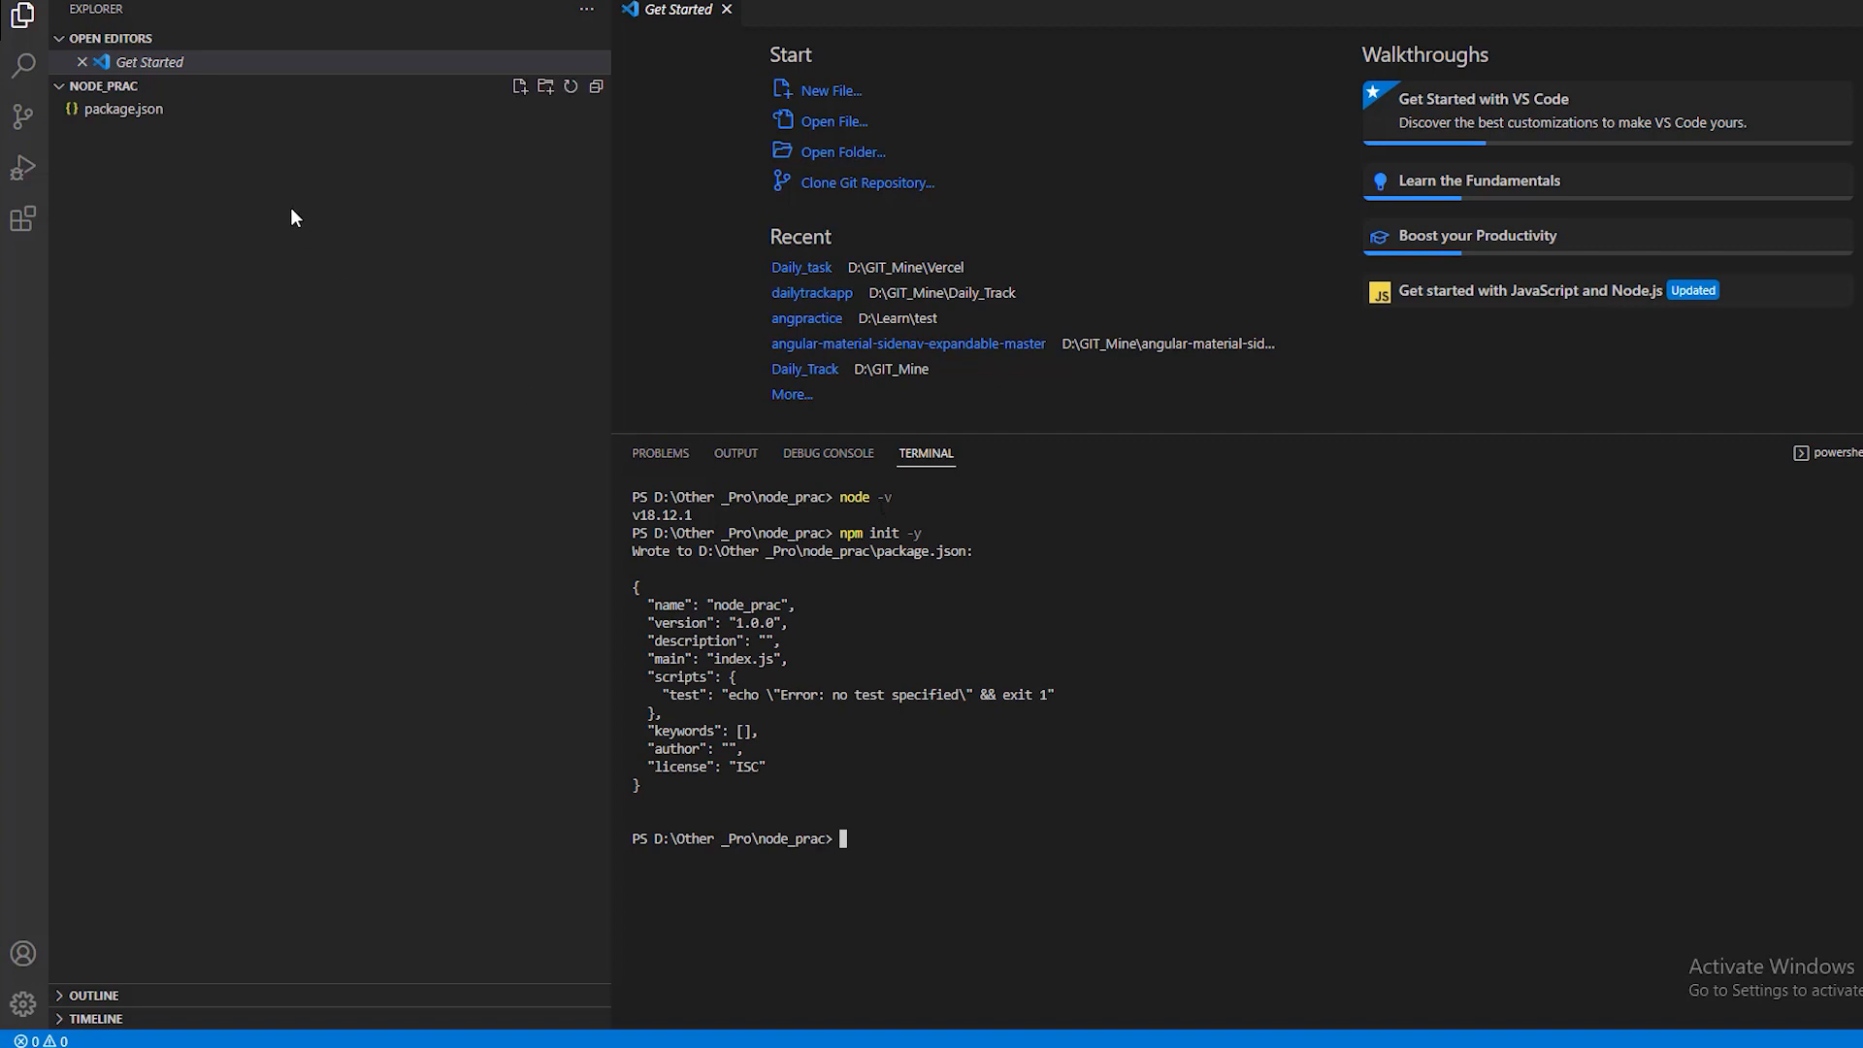
- Create a src folder with an empty index.js file via the Explorer
click(122, 107)
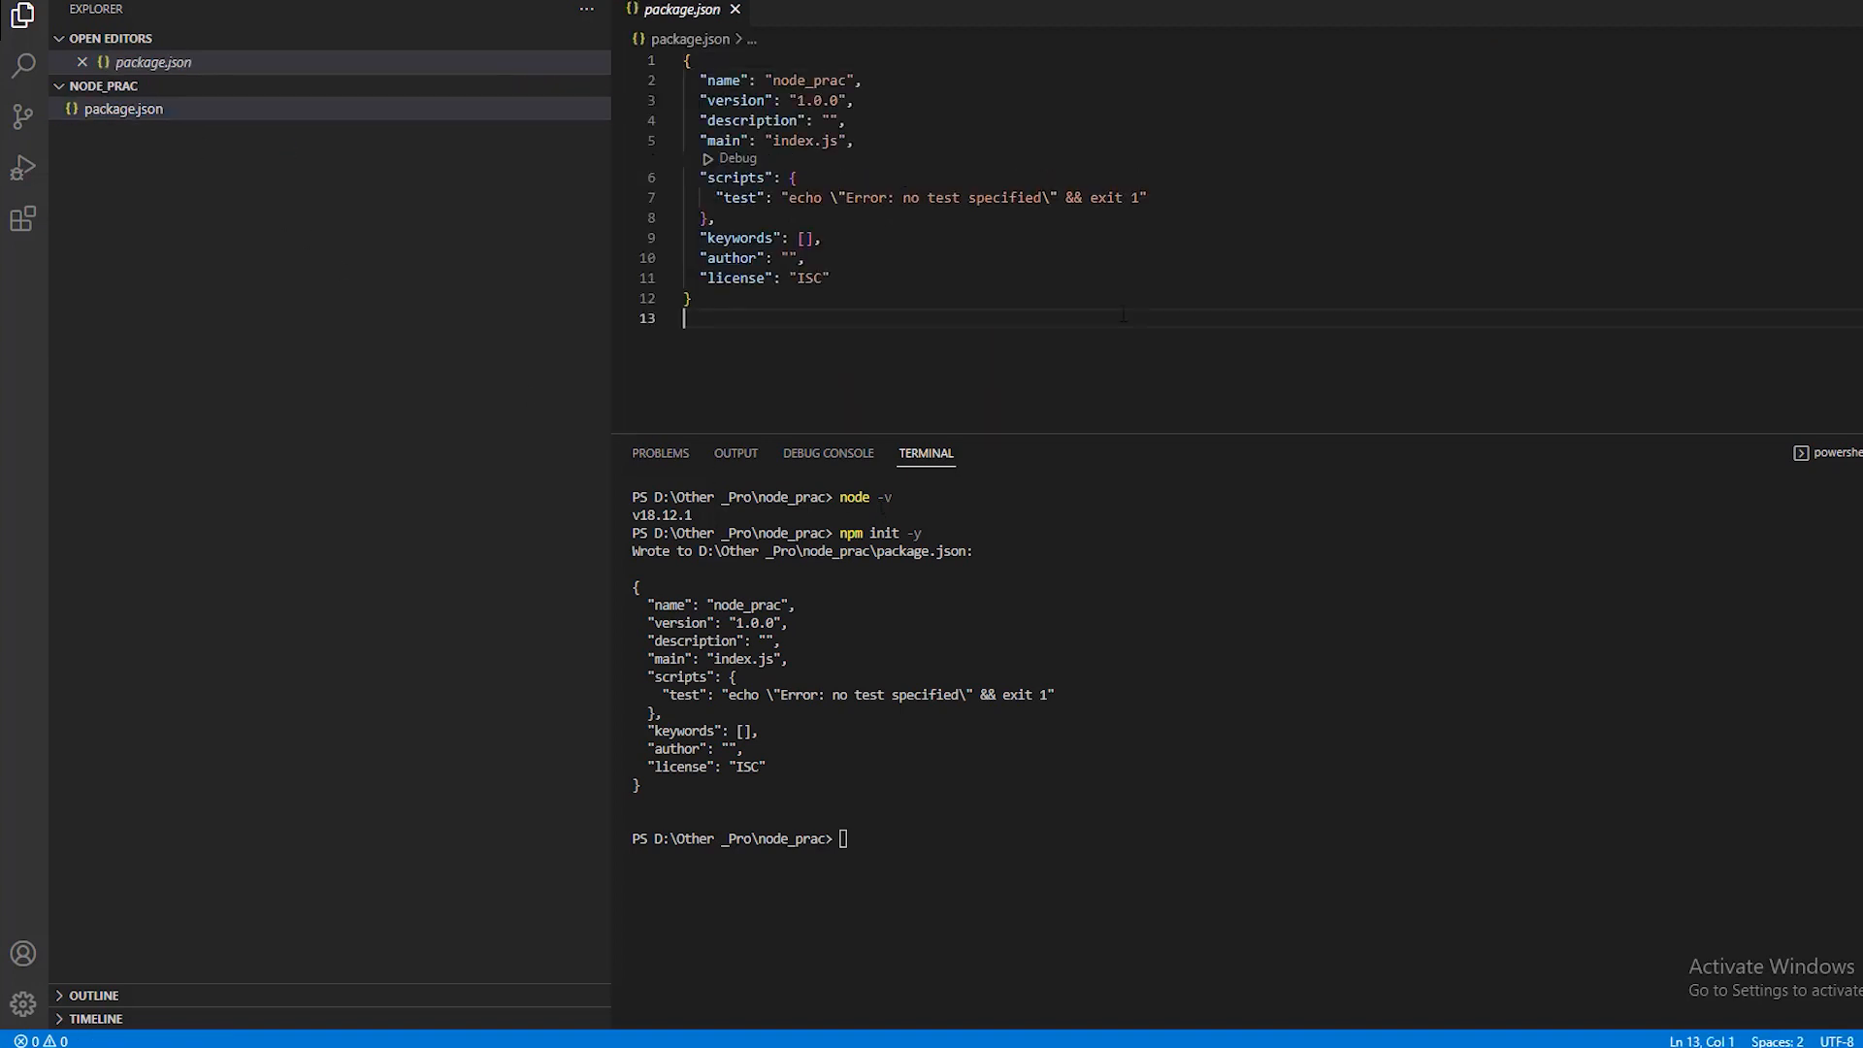
click(519, 86)
text(src)
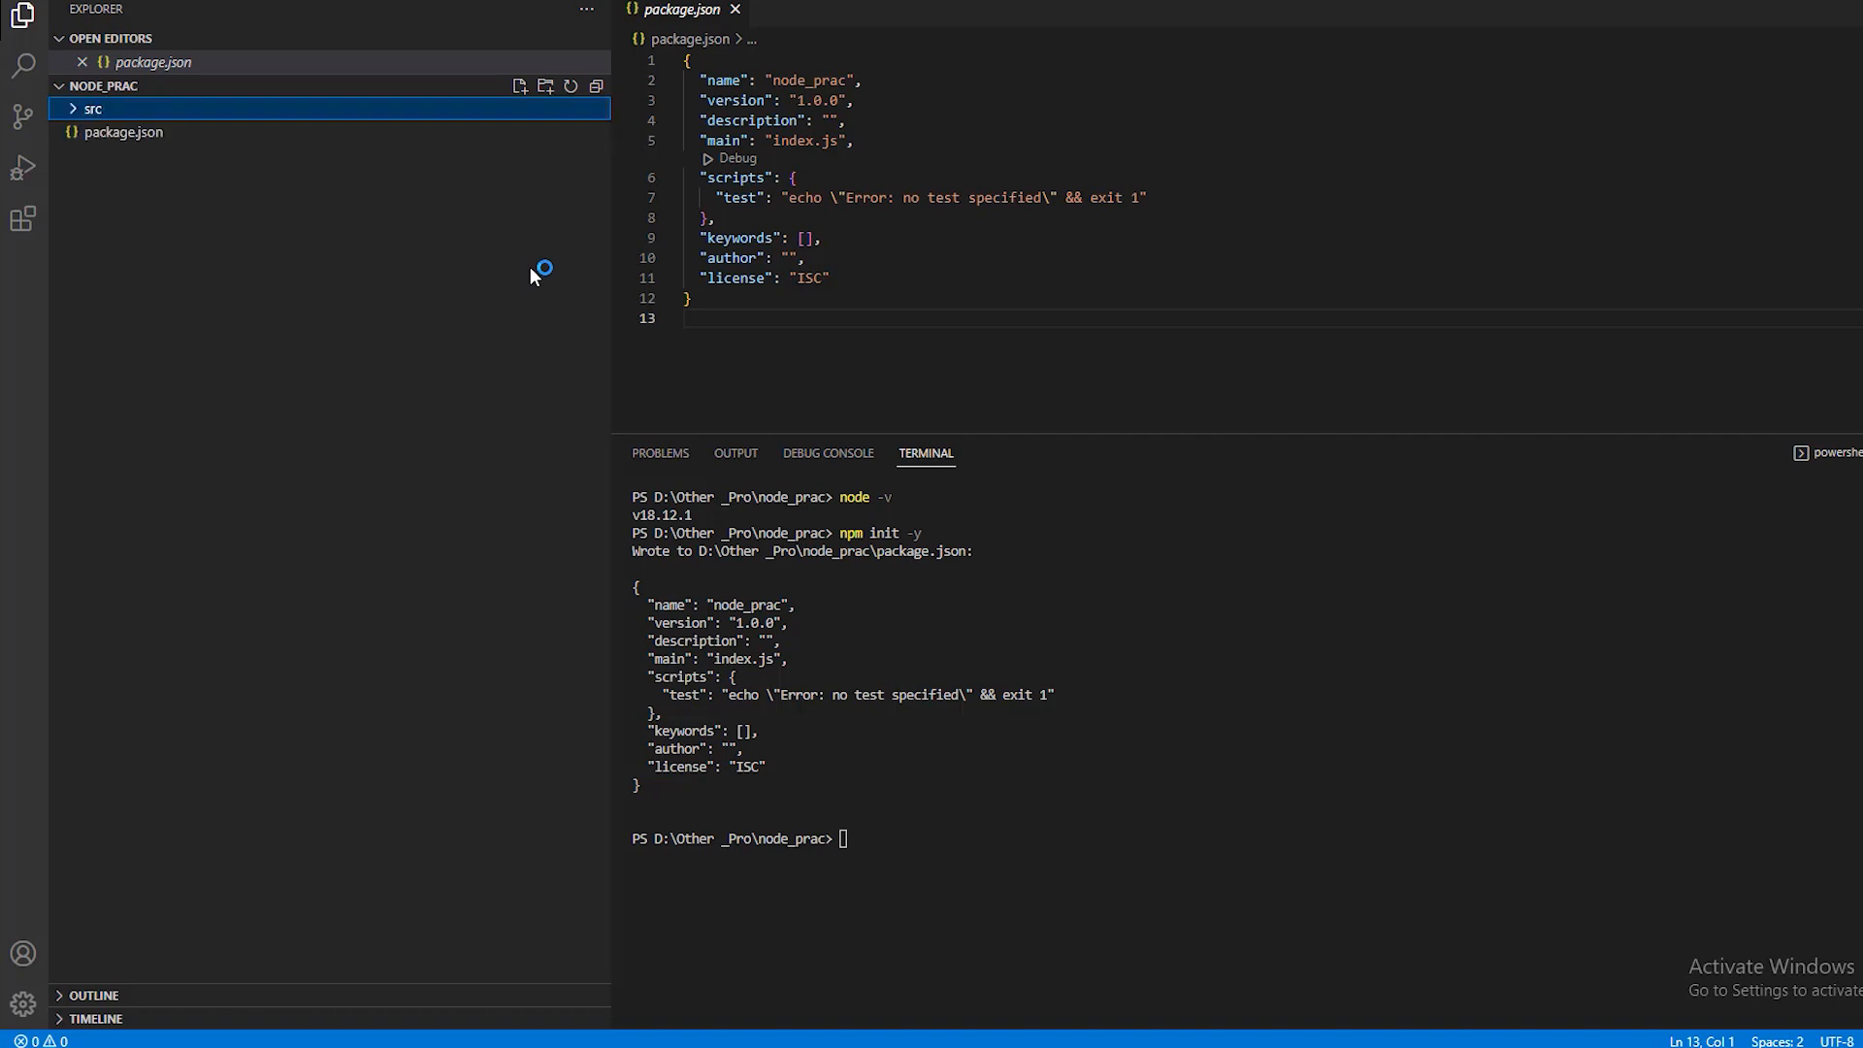
click(519, 85)
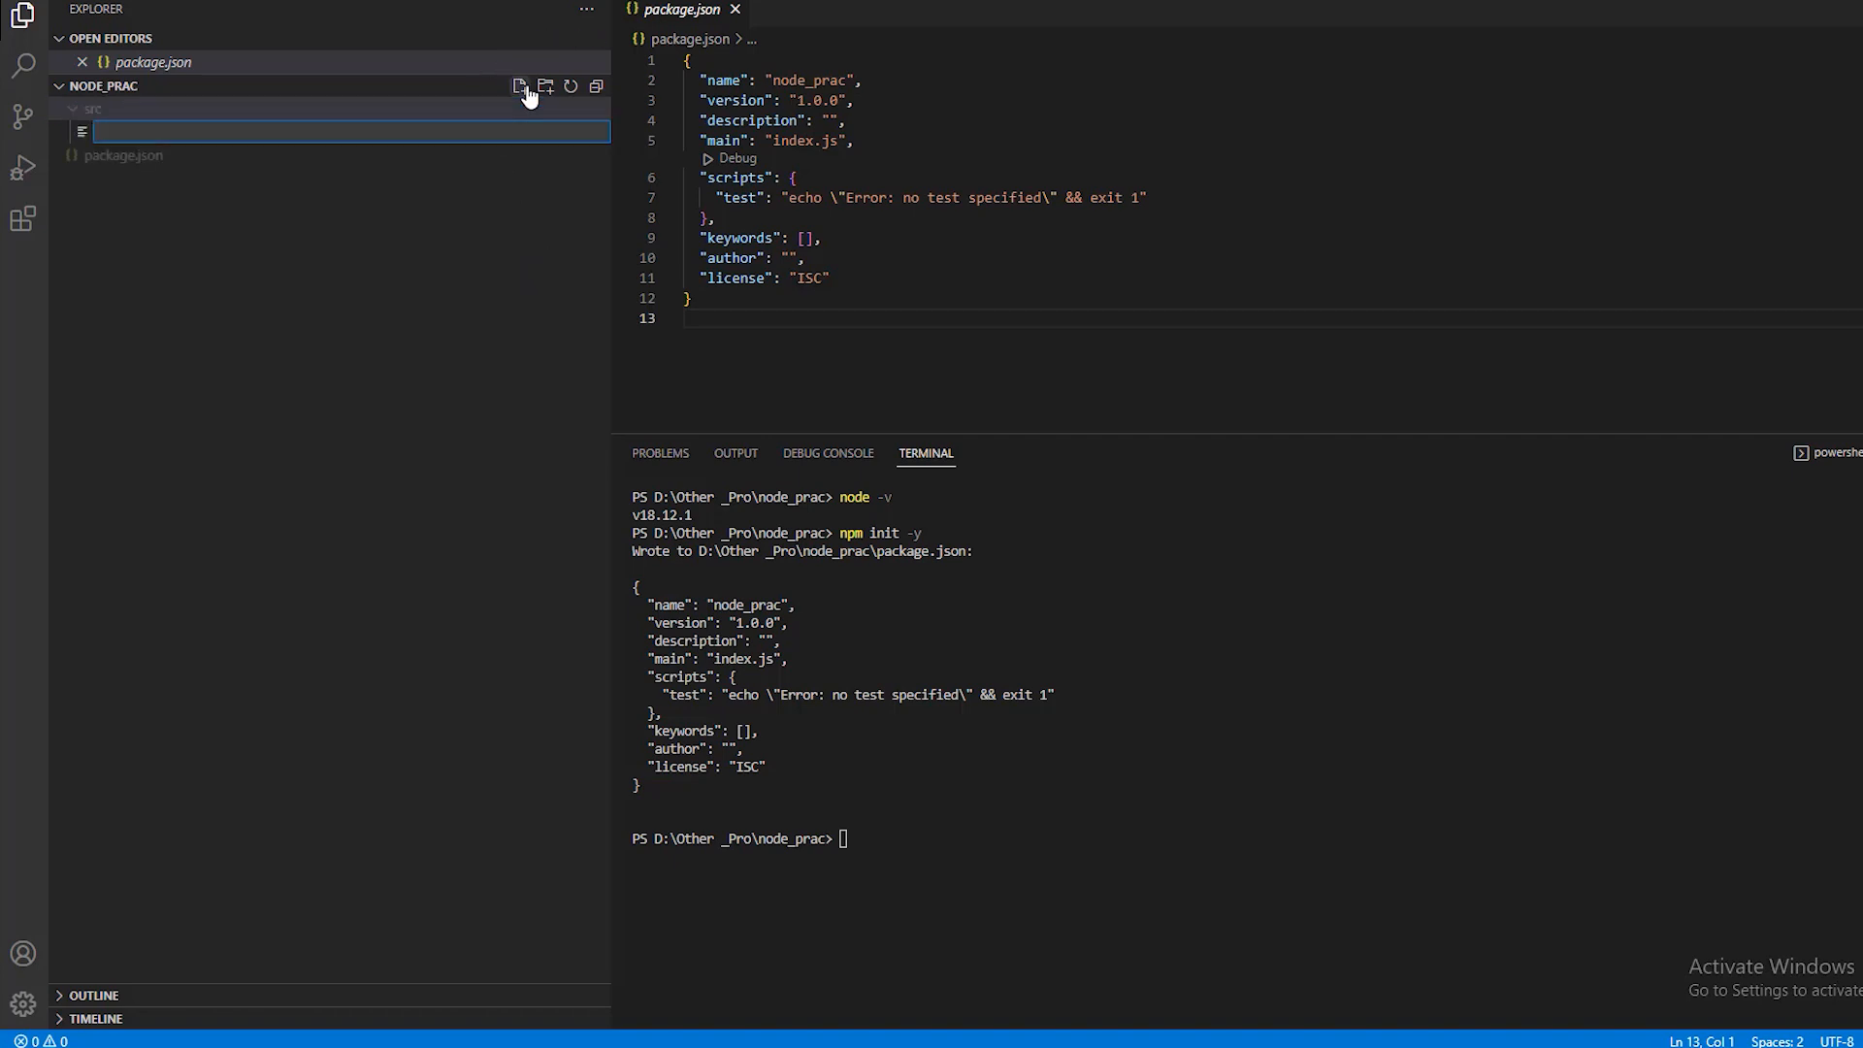
text(index.js)
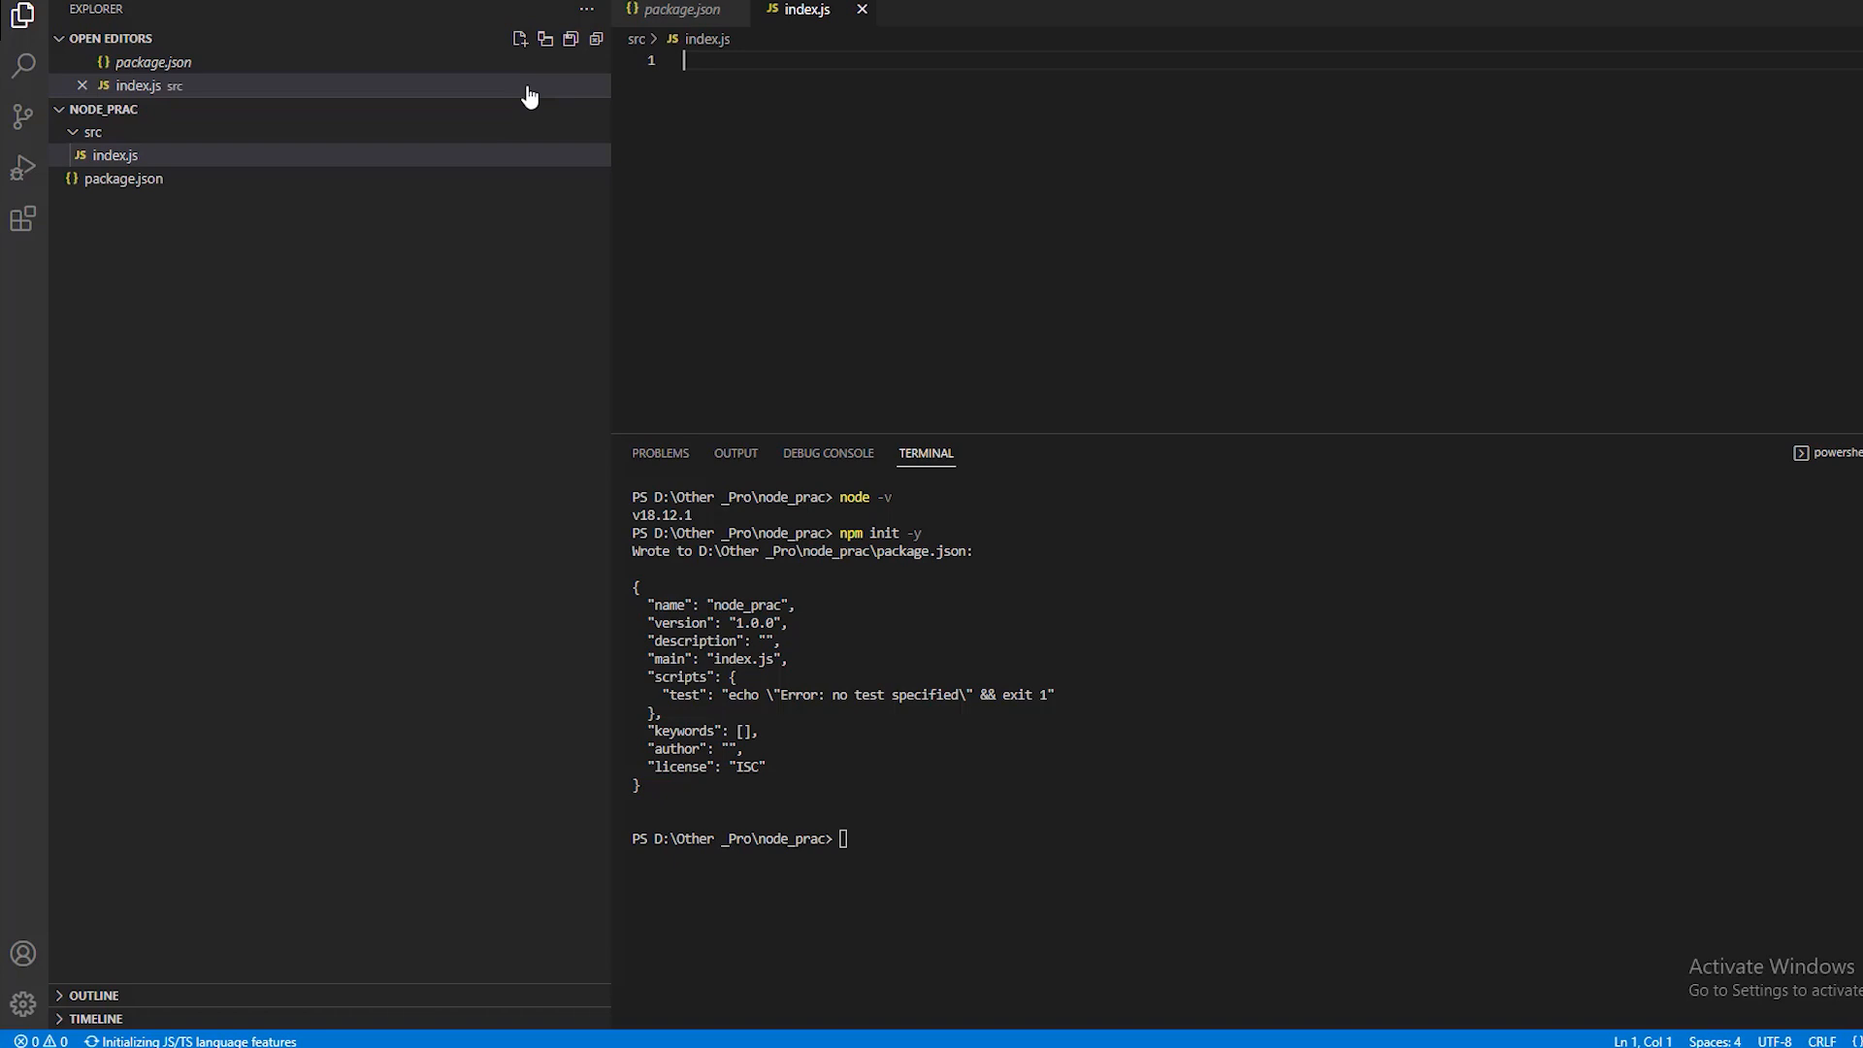
text(exp)
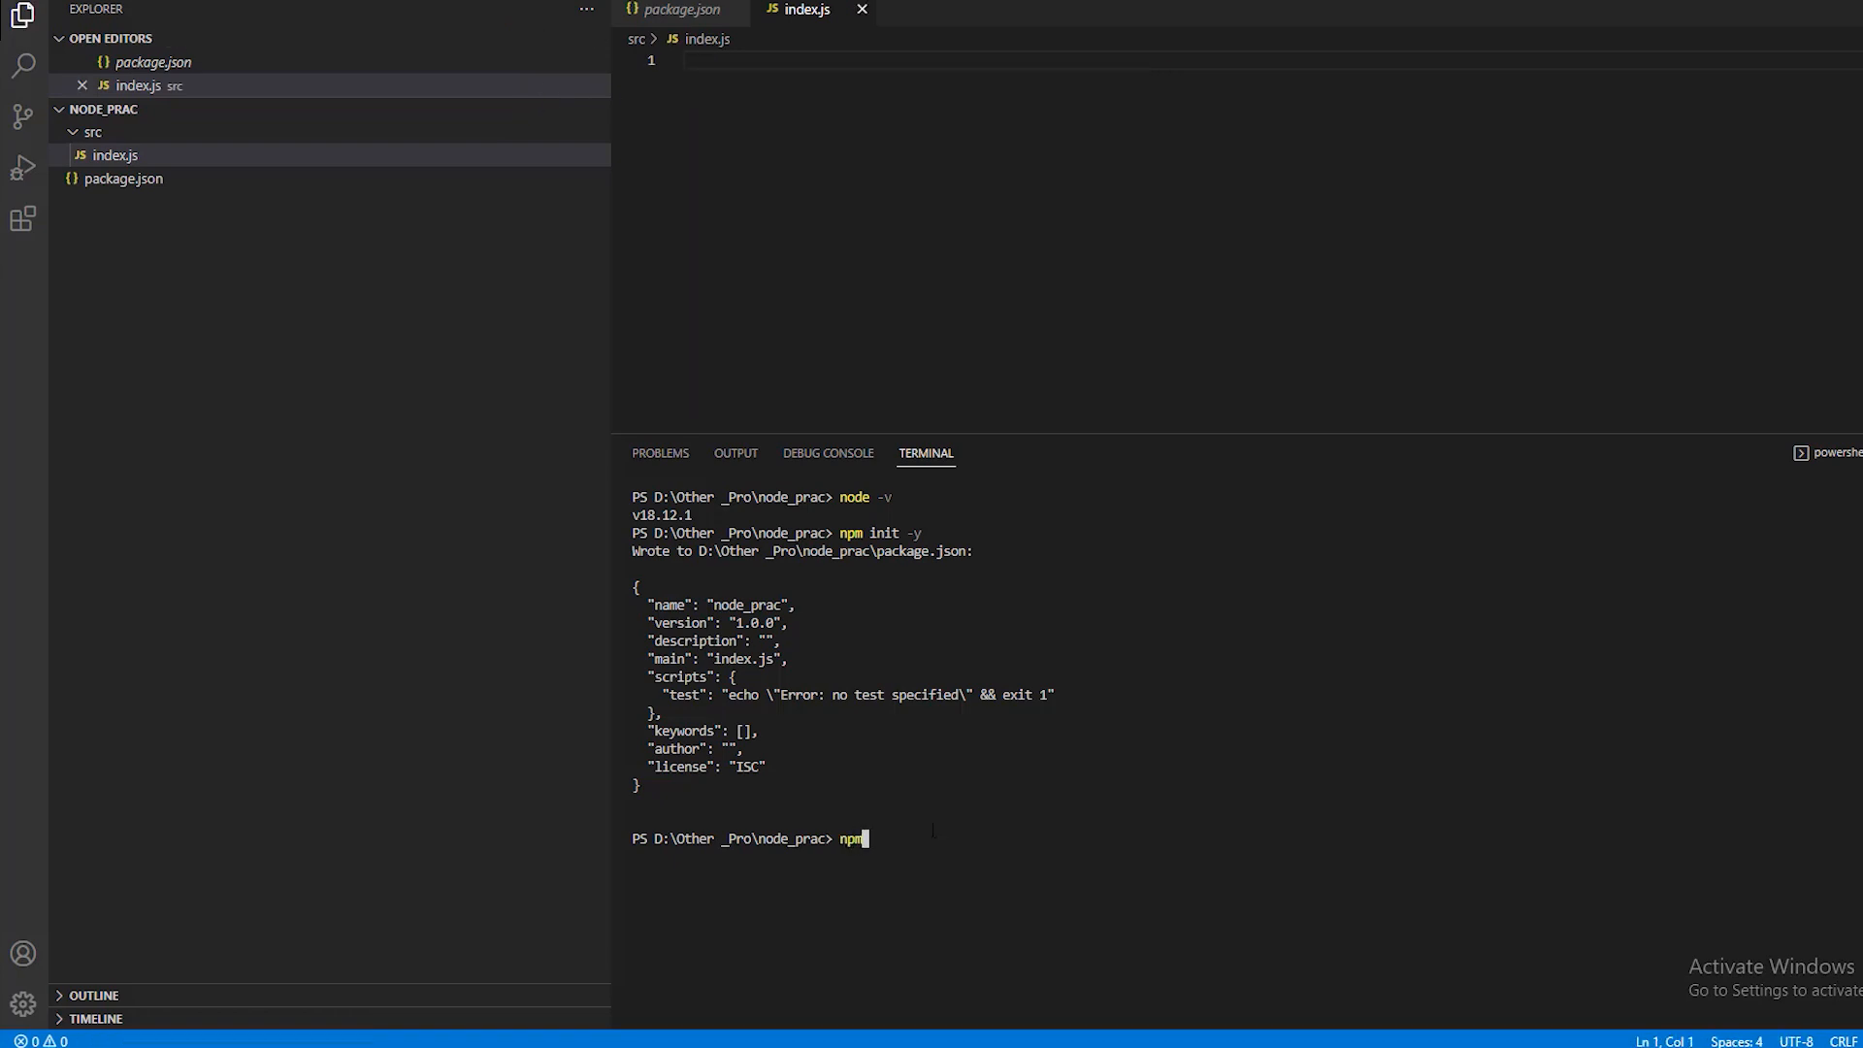
- Install express, require it in index.js, create the app and listen on port 3000
text(i express)
click(1266, 59)
text(l)
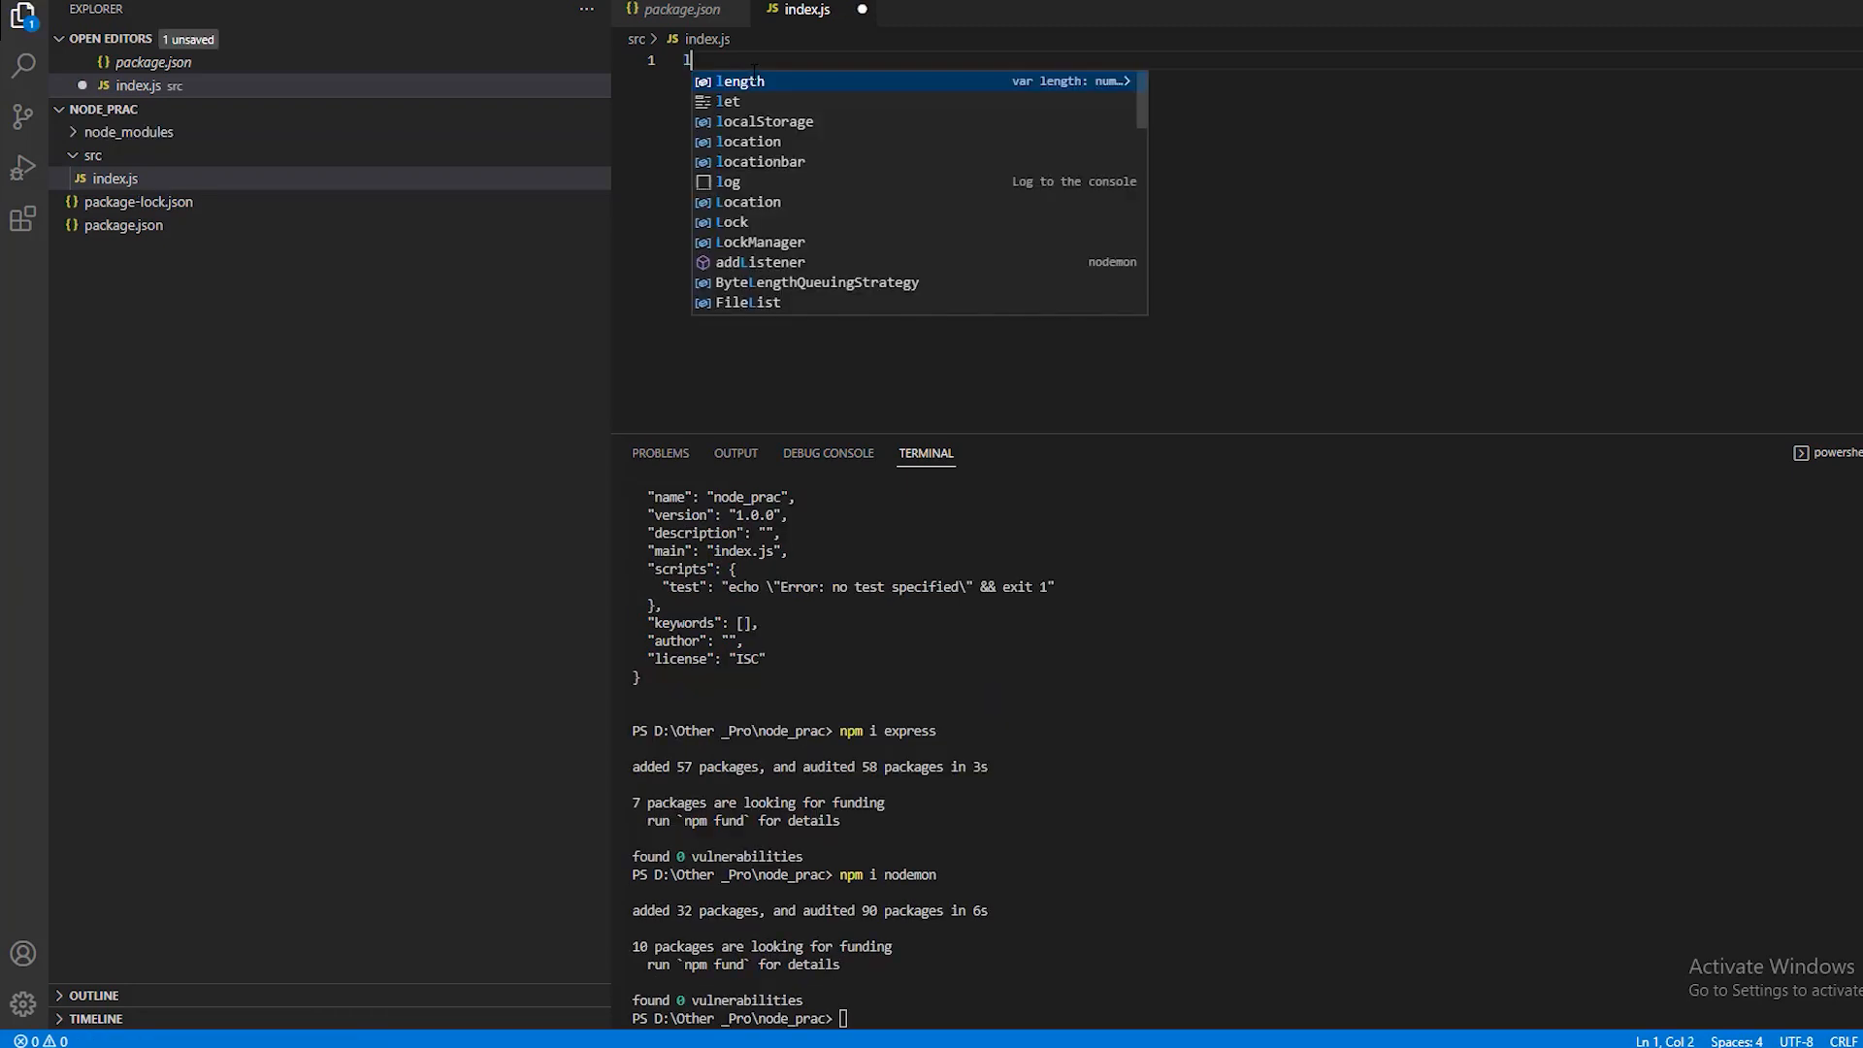
text(et ex)
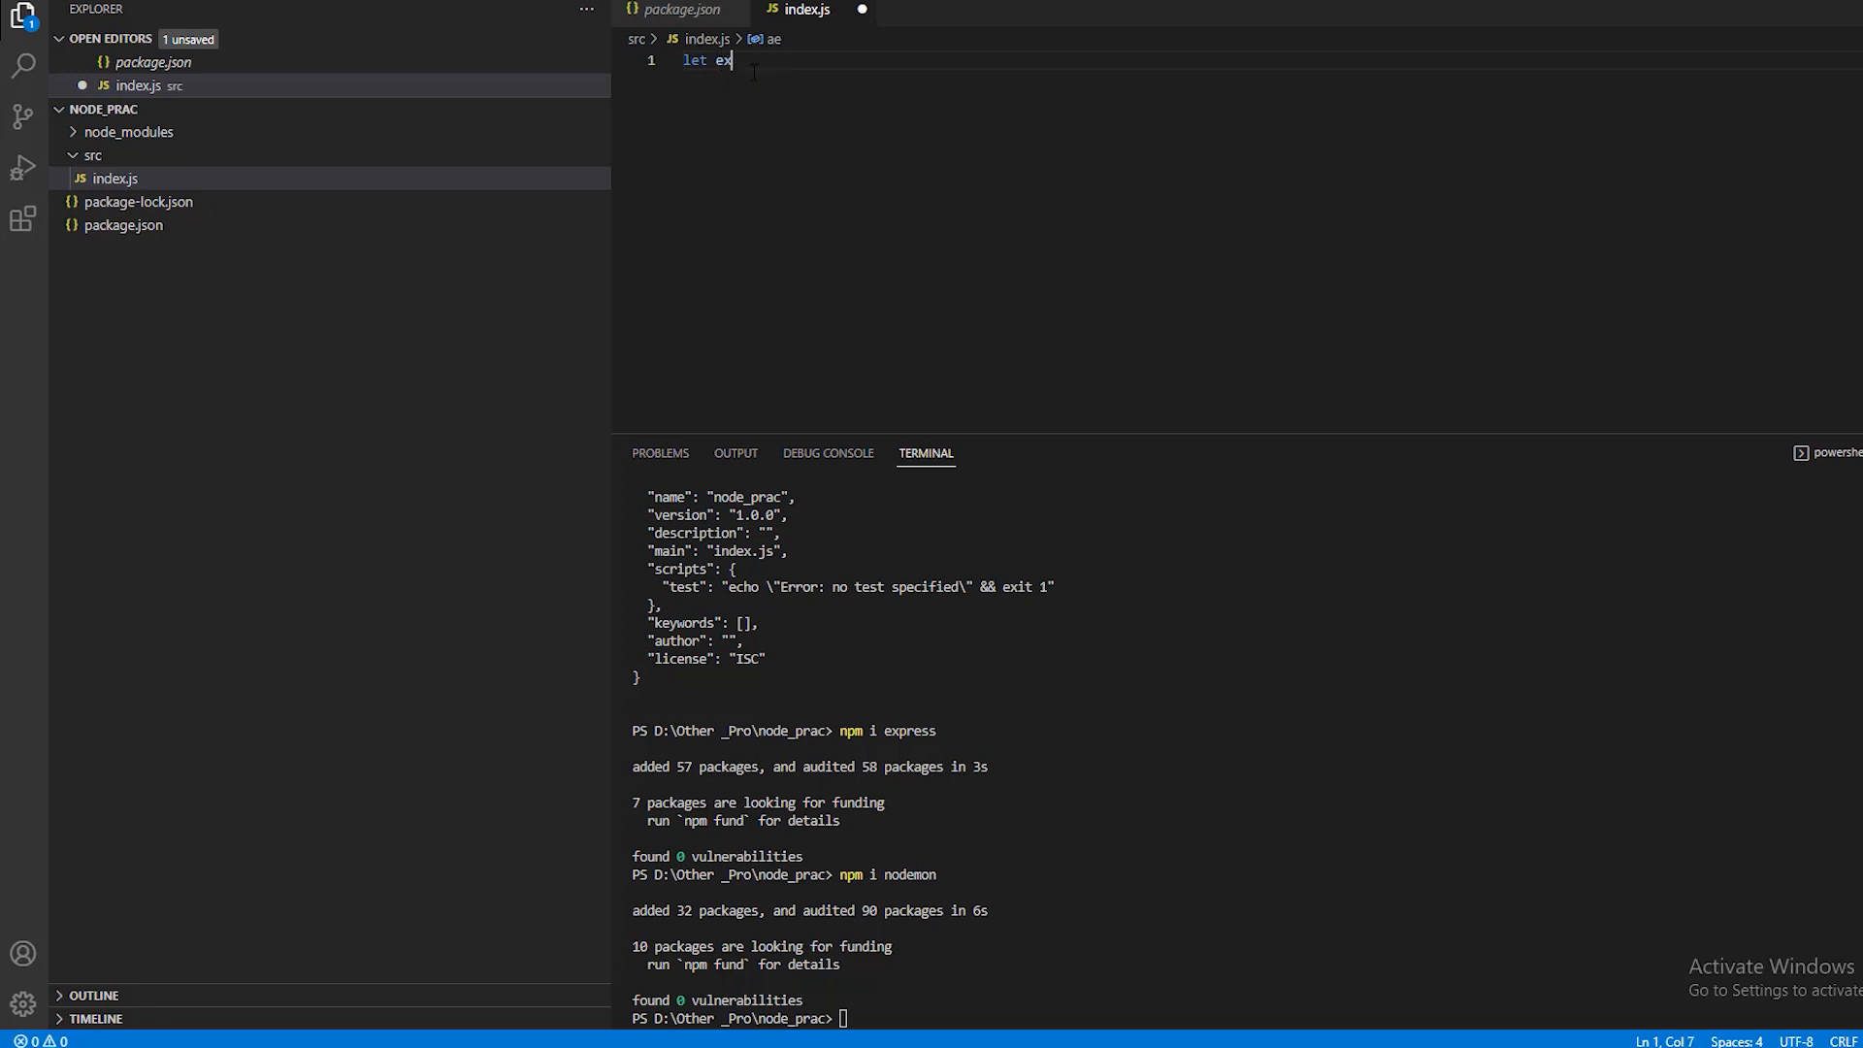
text(press = require('express');)
text(let app)
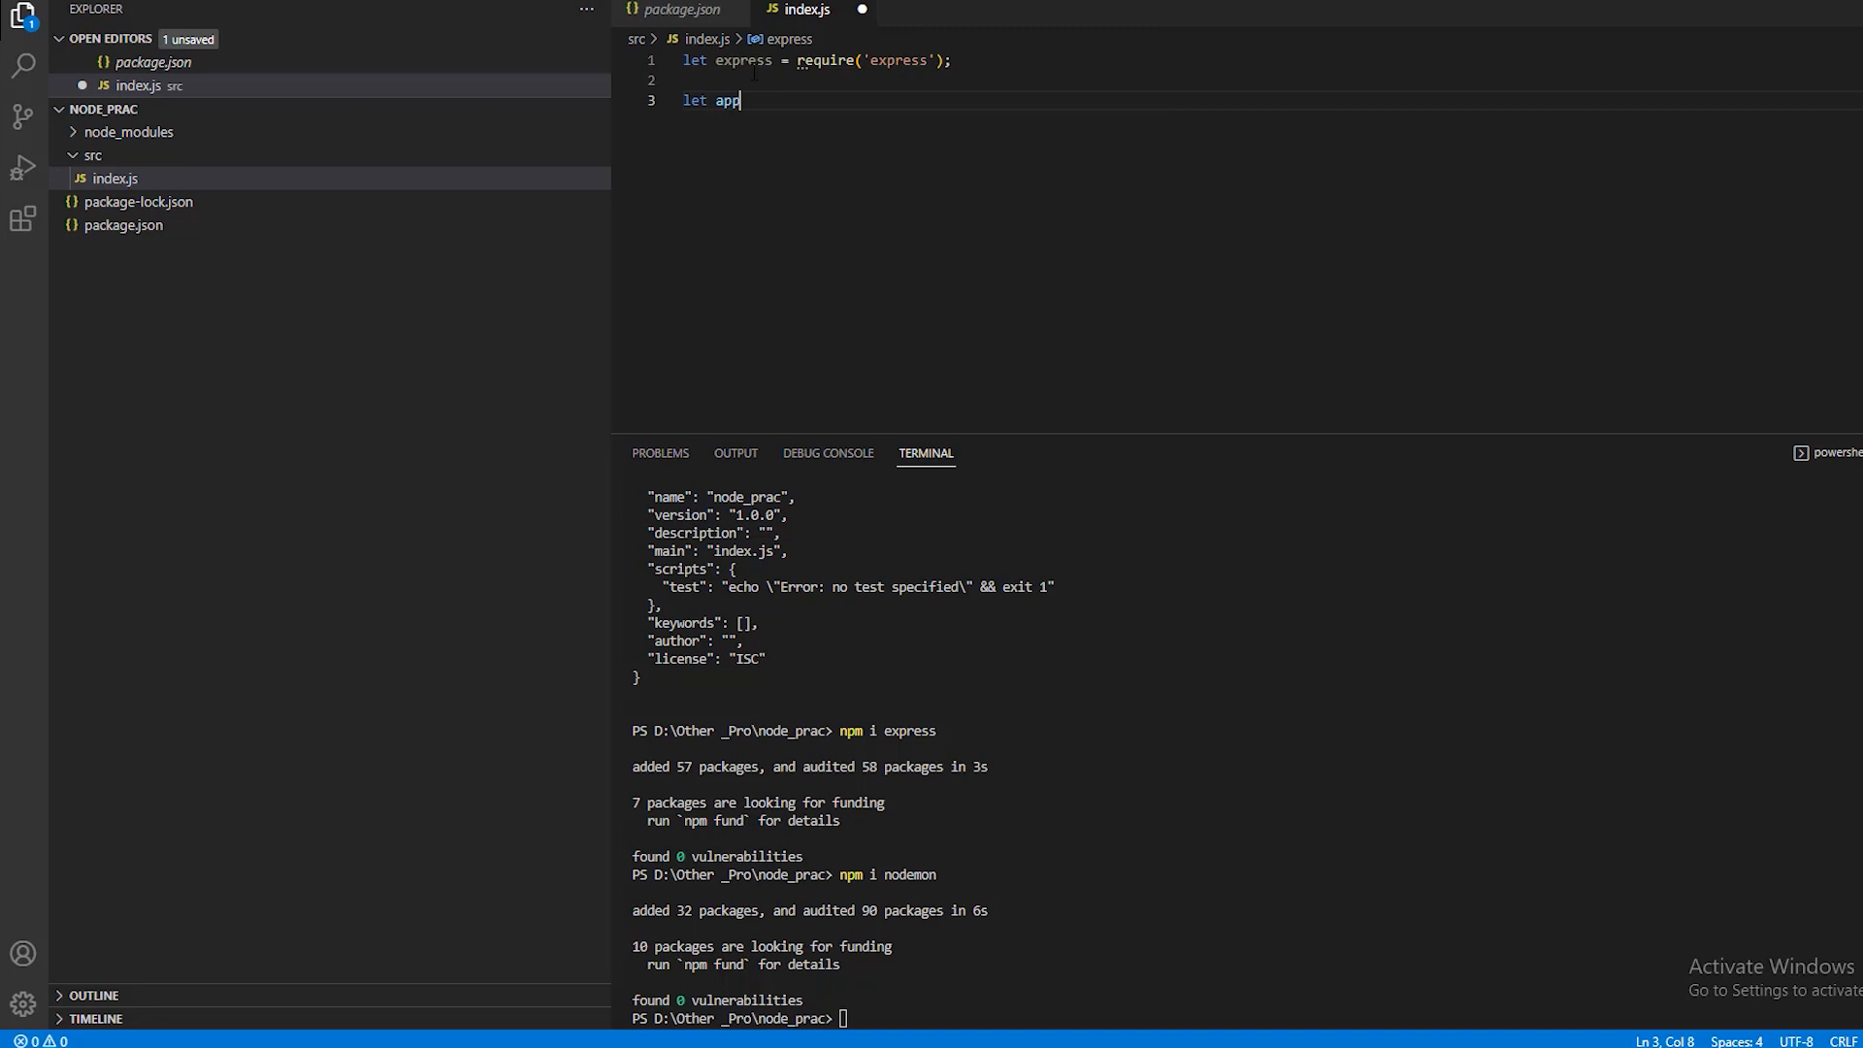
text(= express)
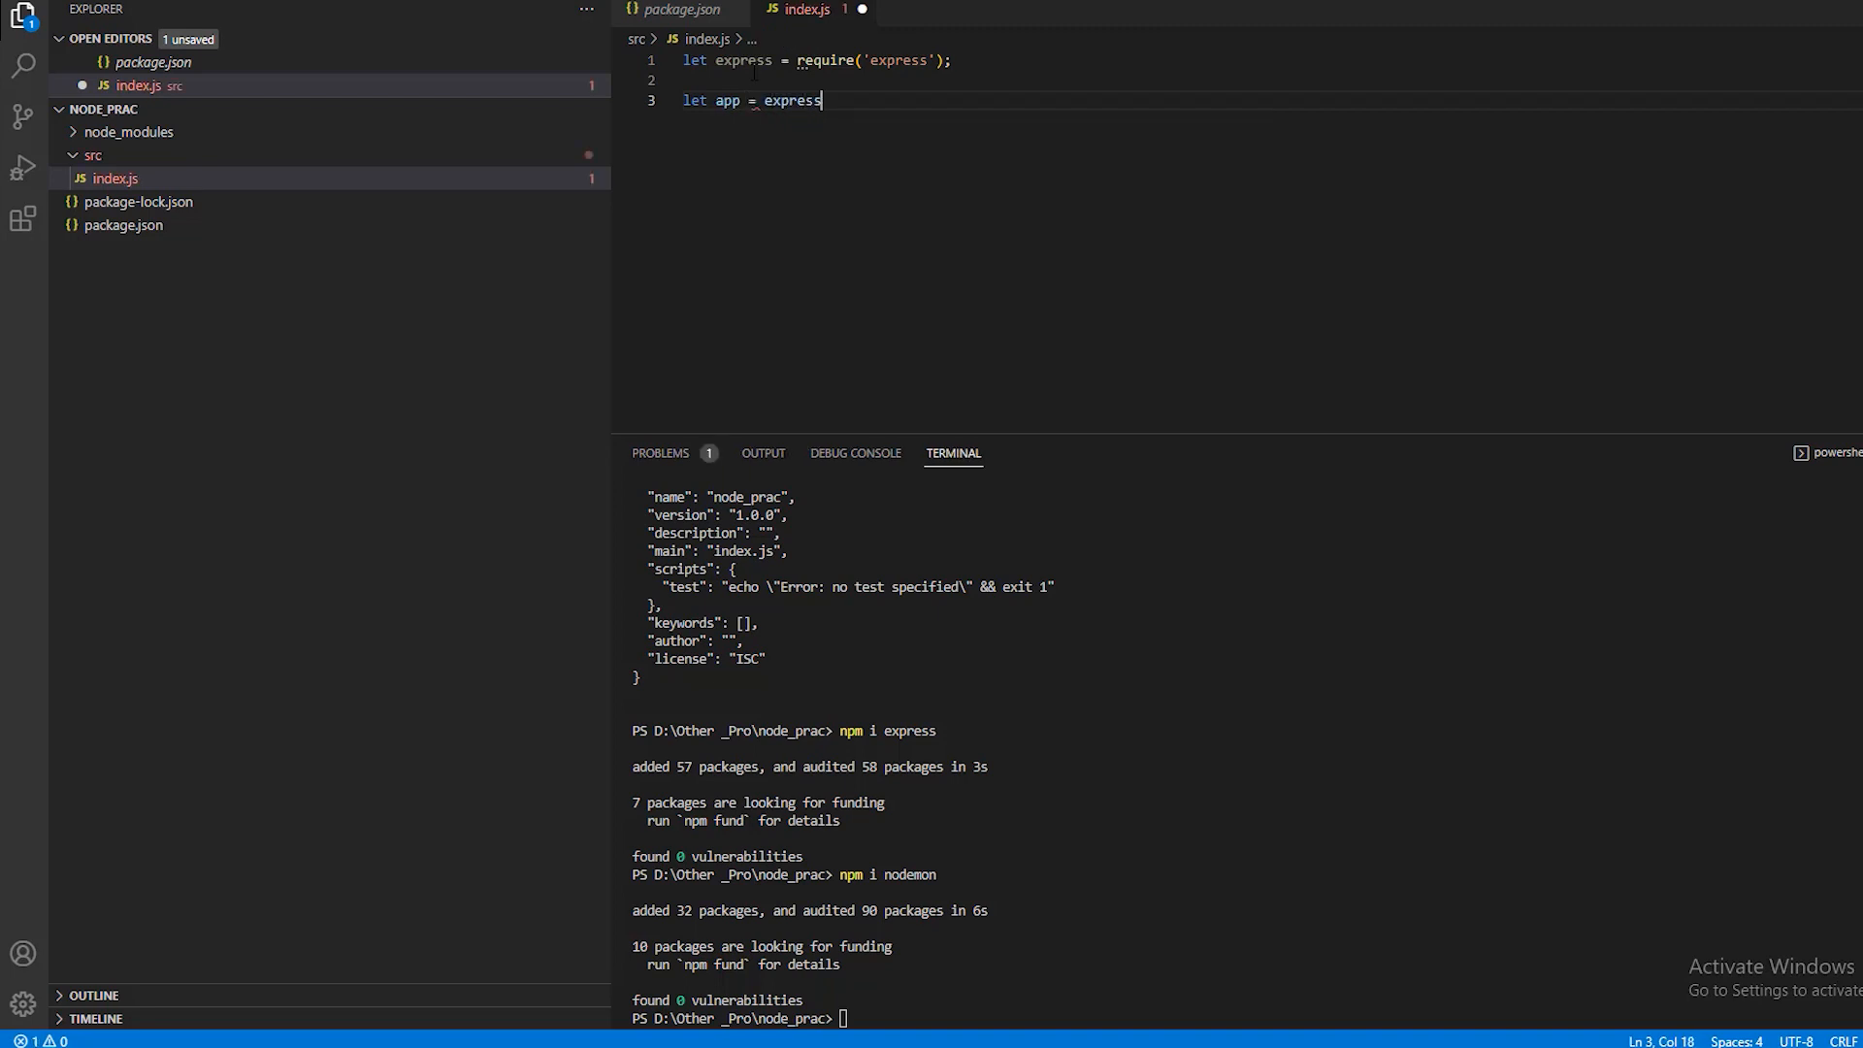
text(())
text(console.log('listen port is 3000'))
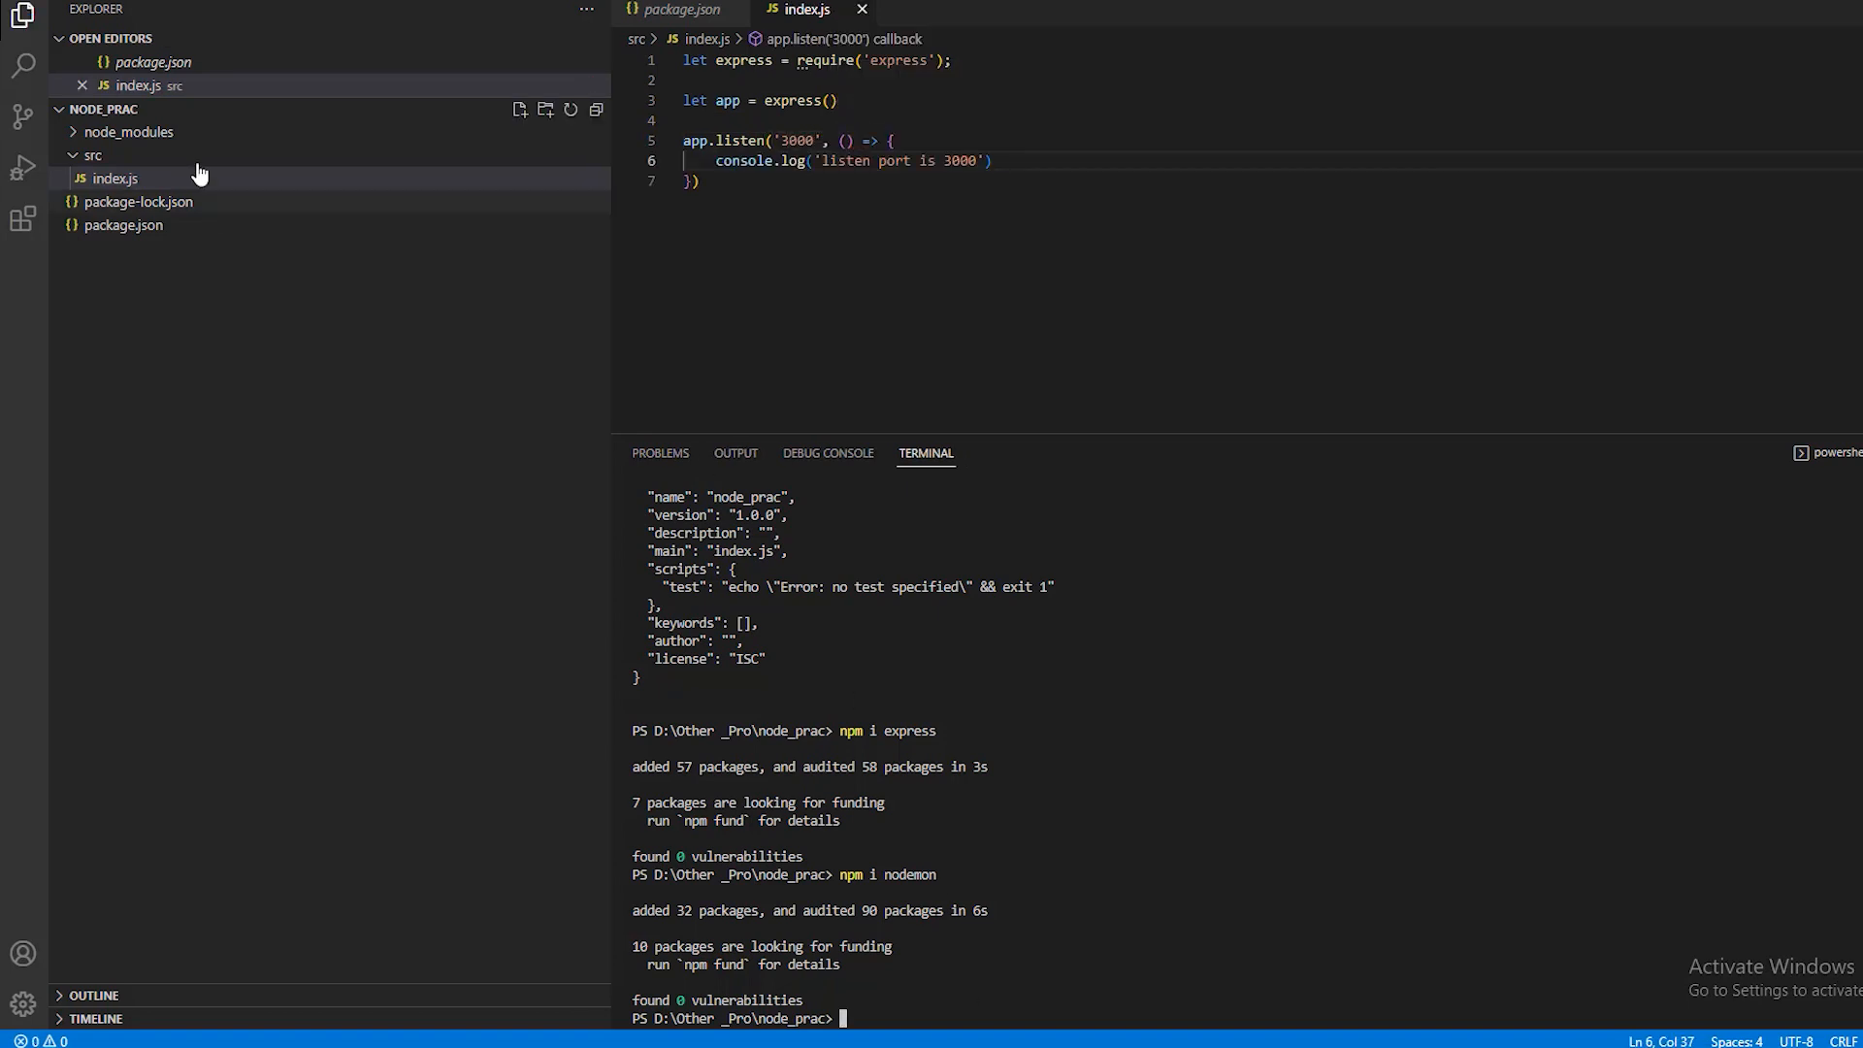
click(123, 224)
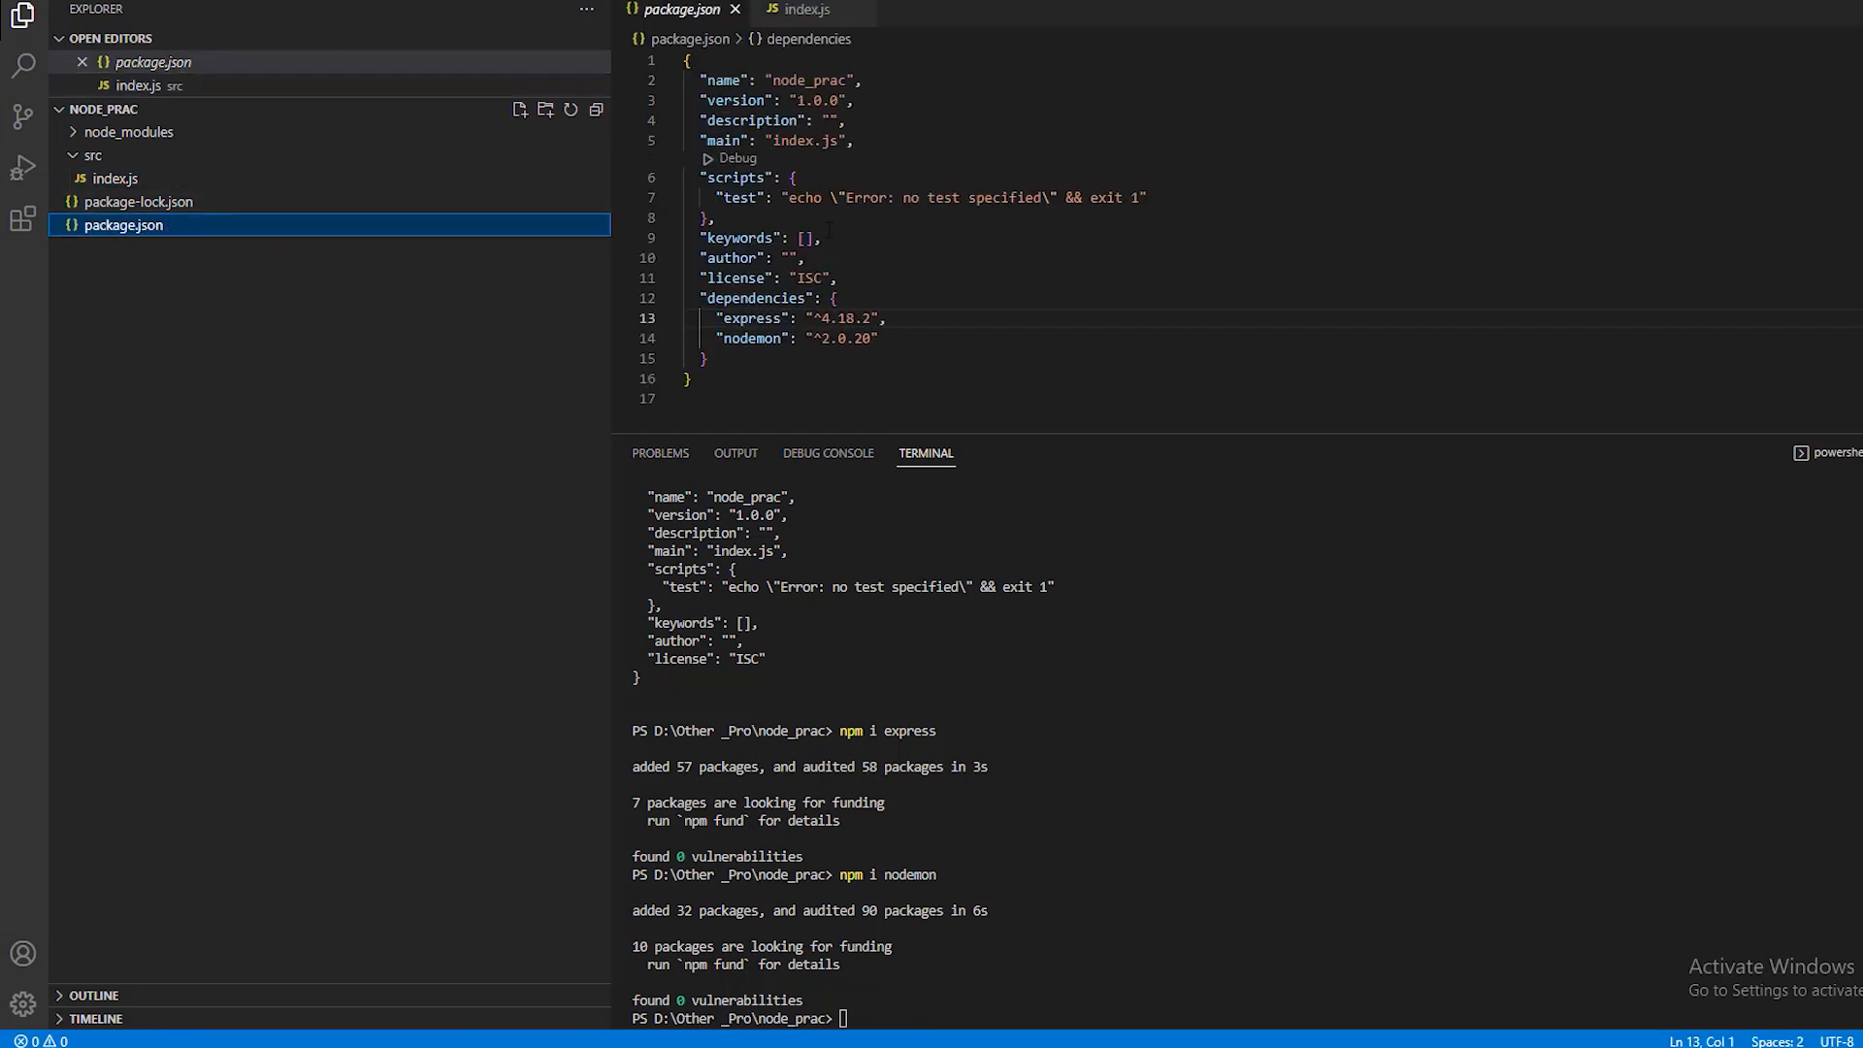
- Add "dev": "nodemon src/index.js" to package.json scripts and save
key(Enter)
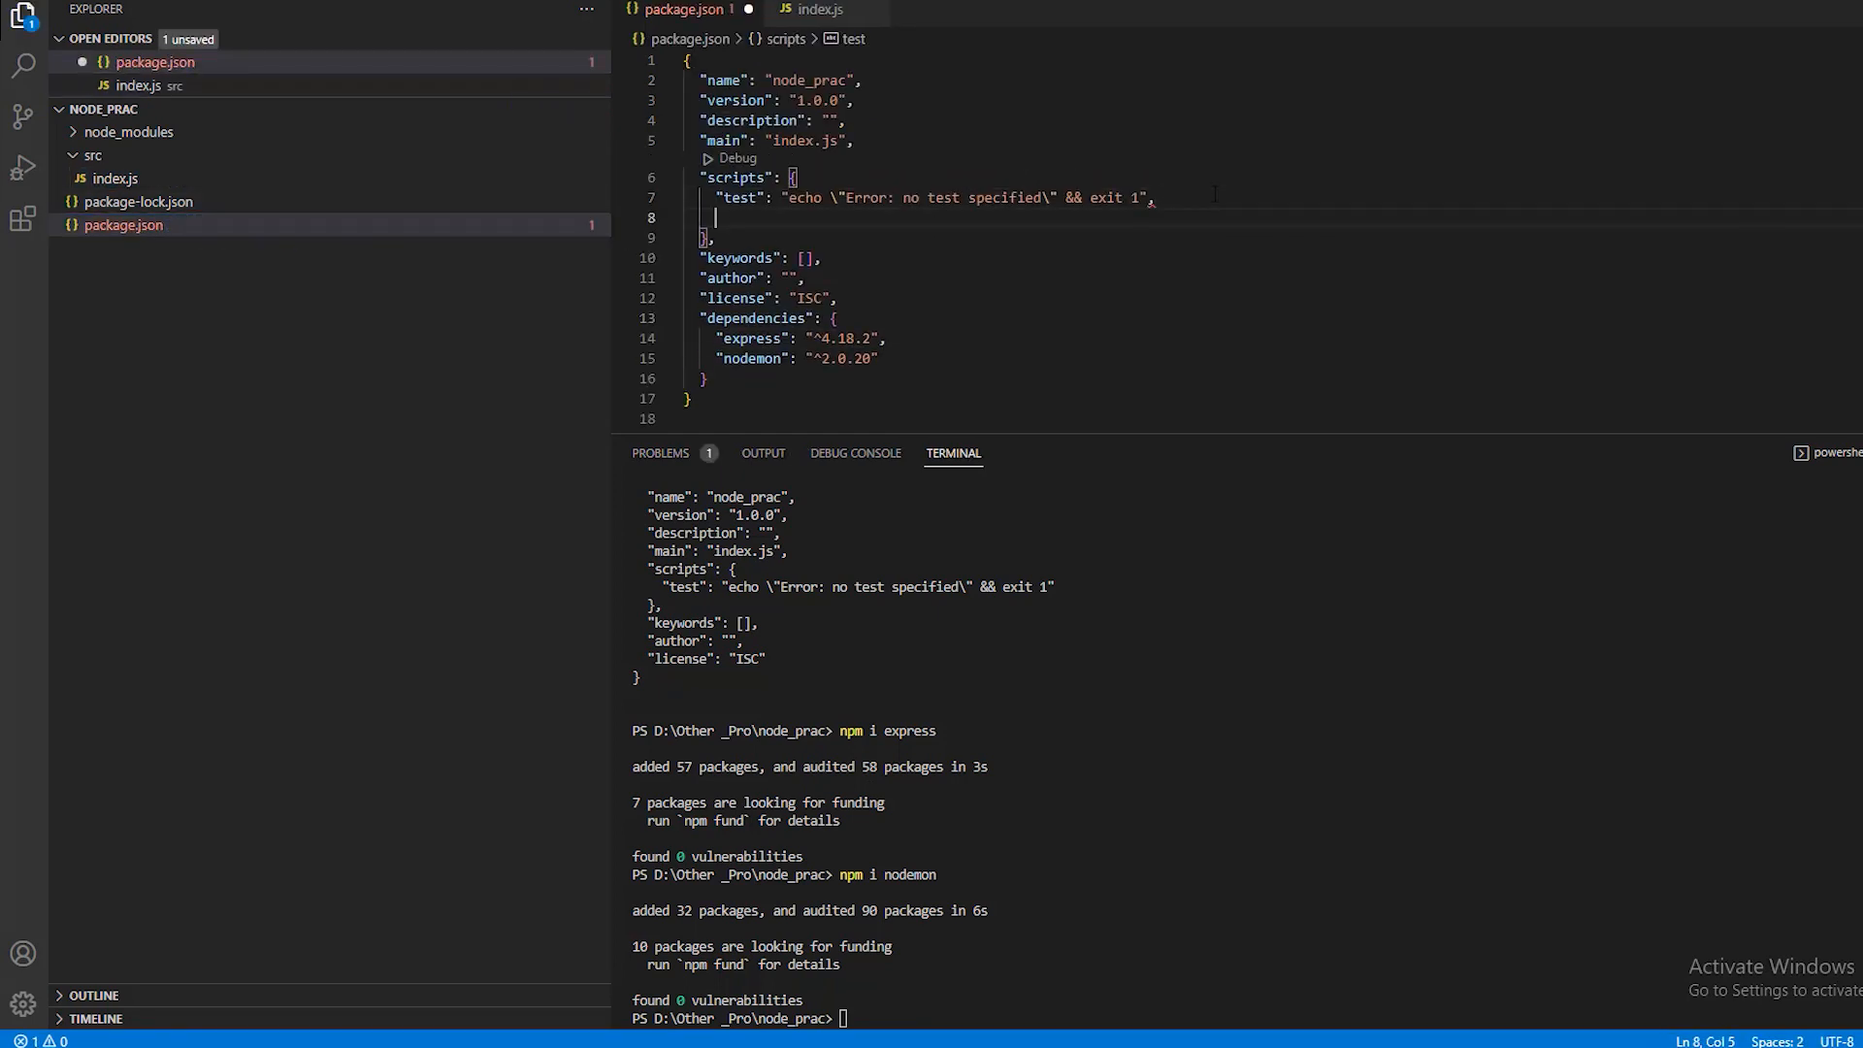
text("dev":"nodemon)
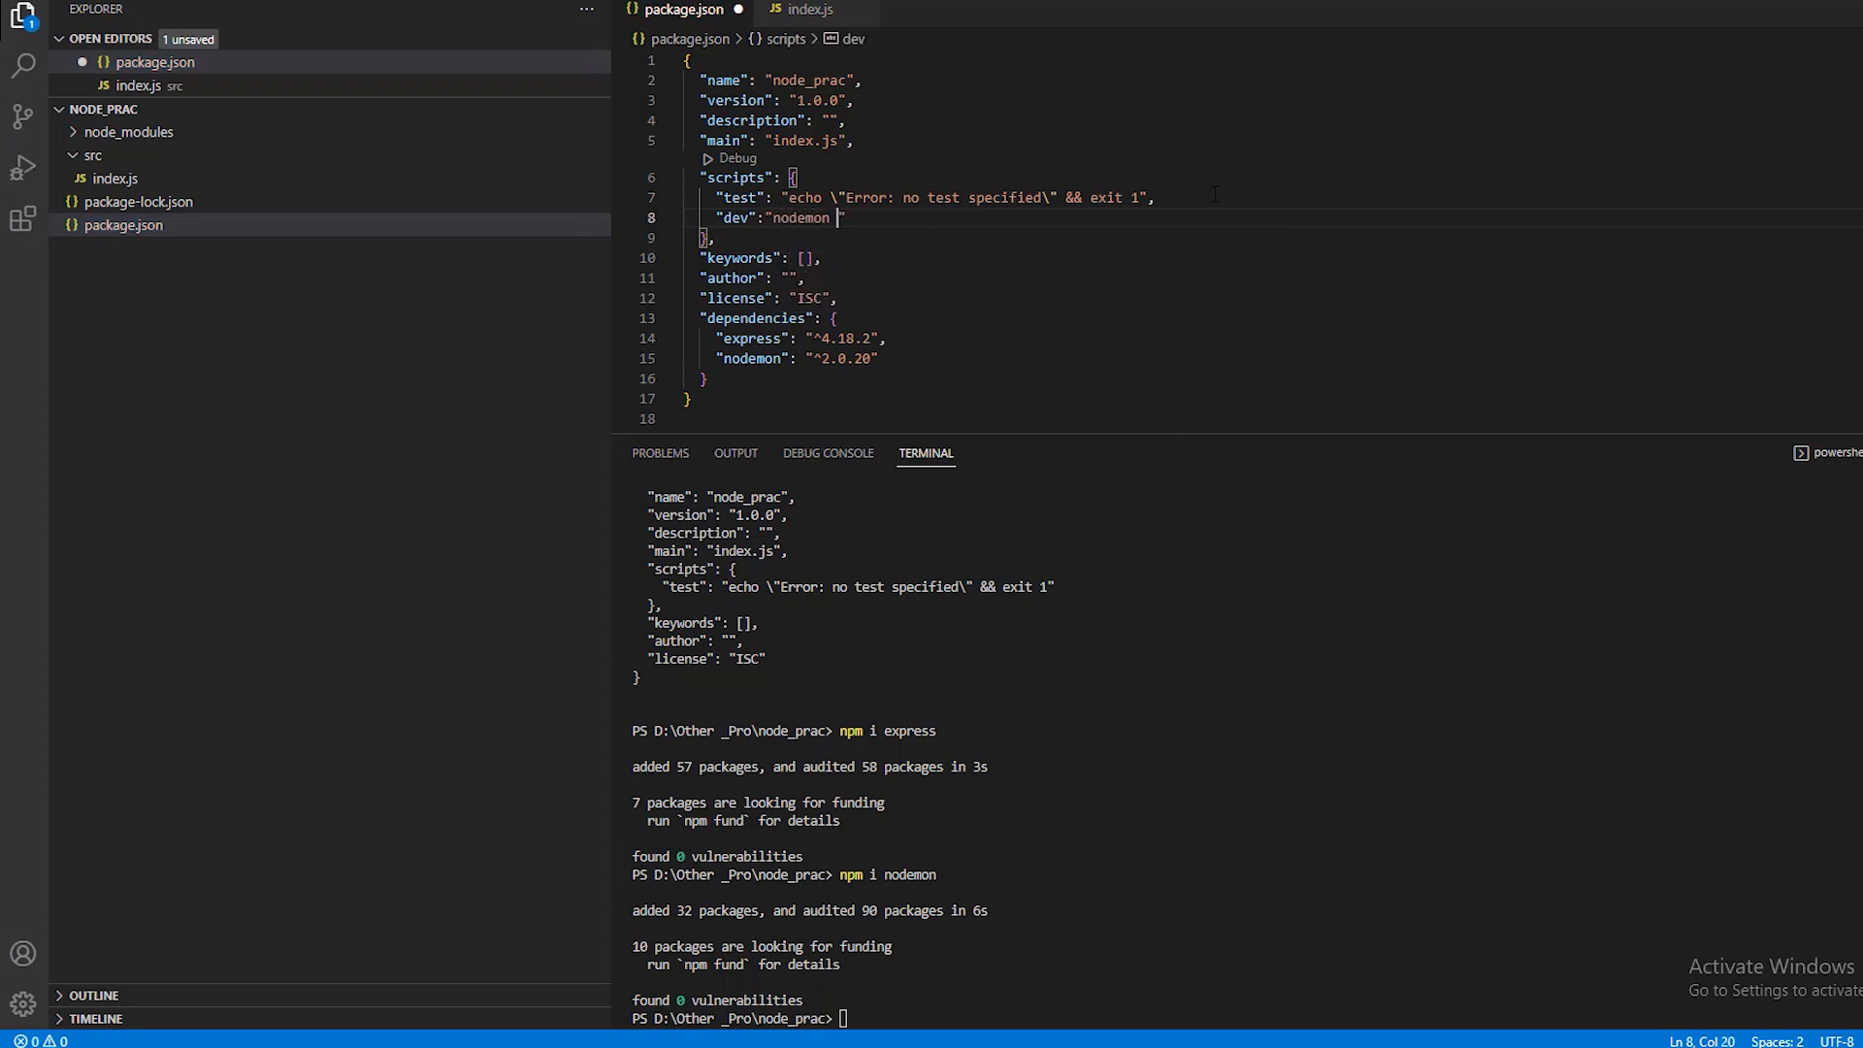
text(src/)
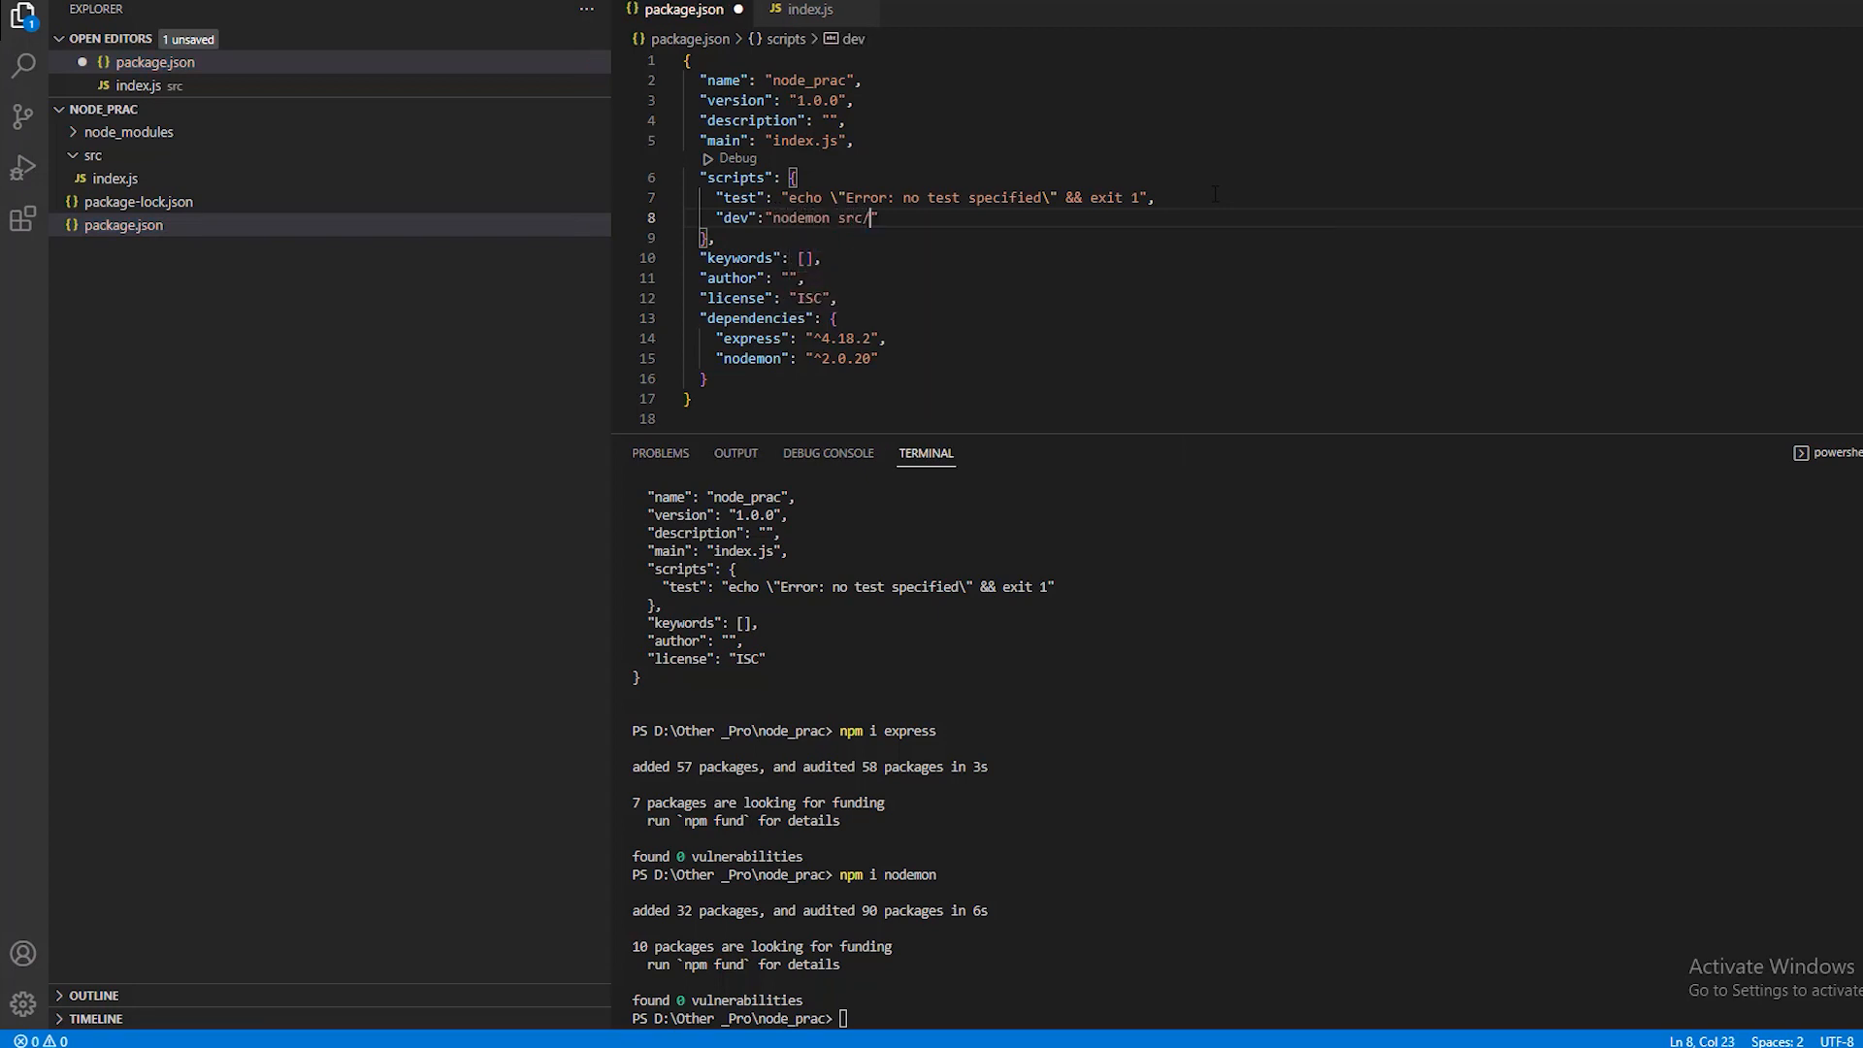
text(index)
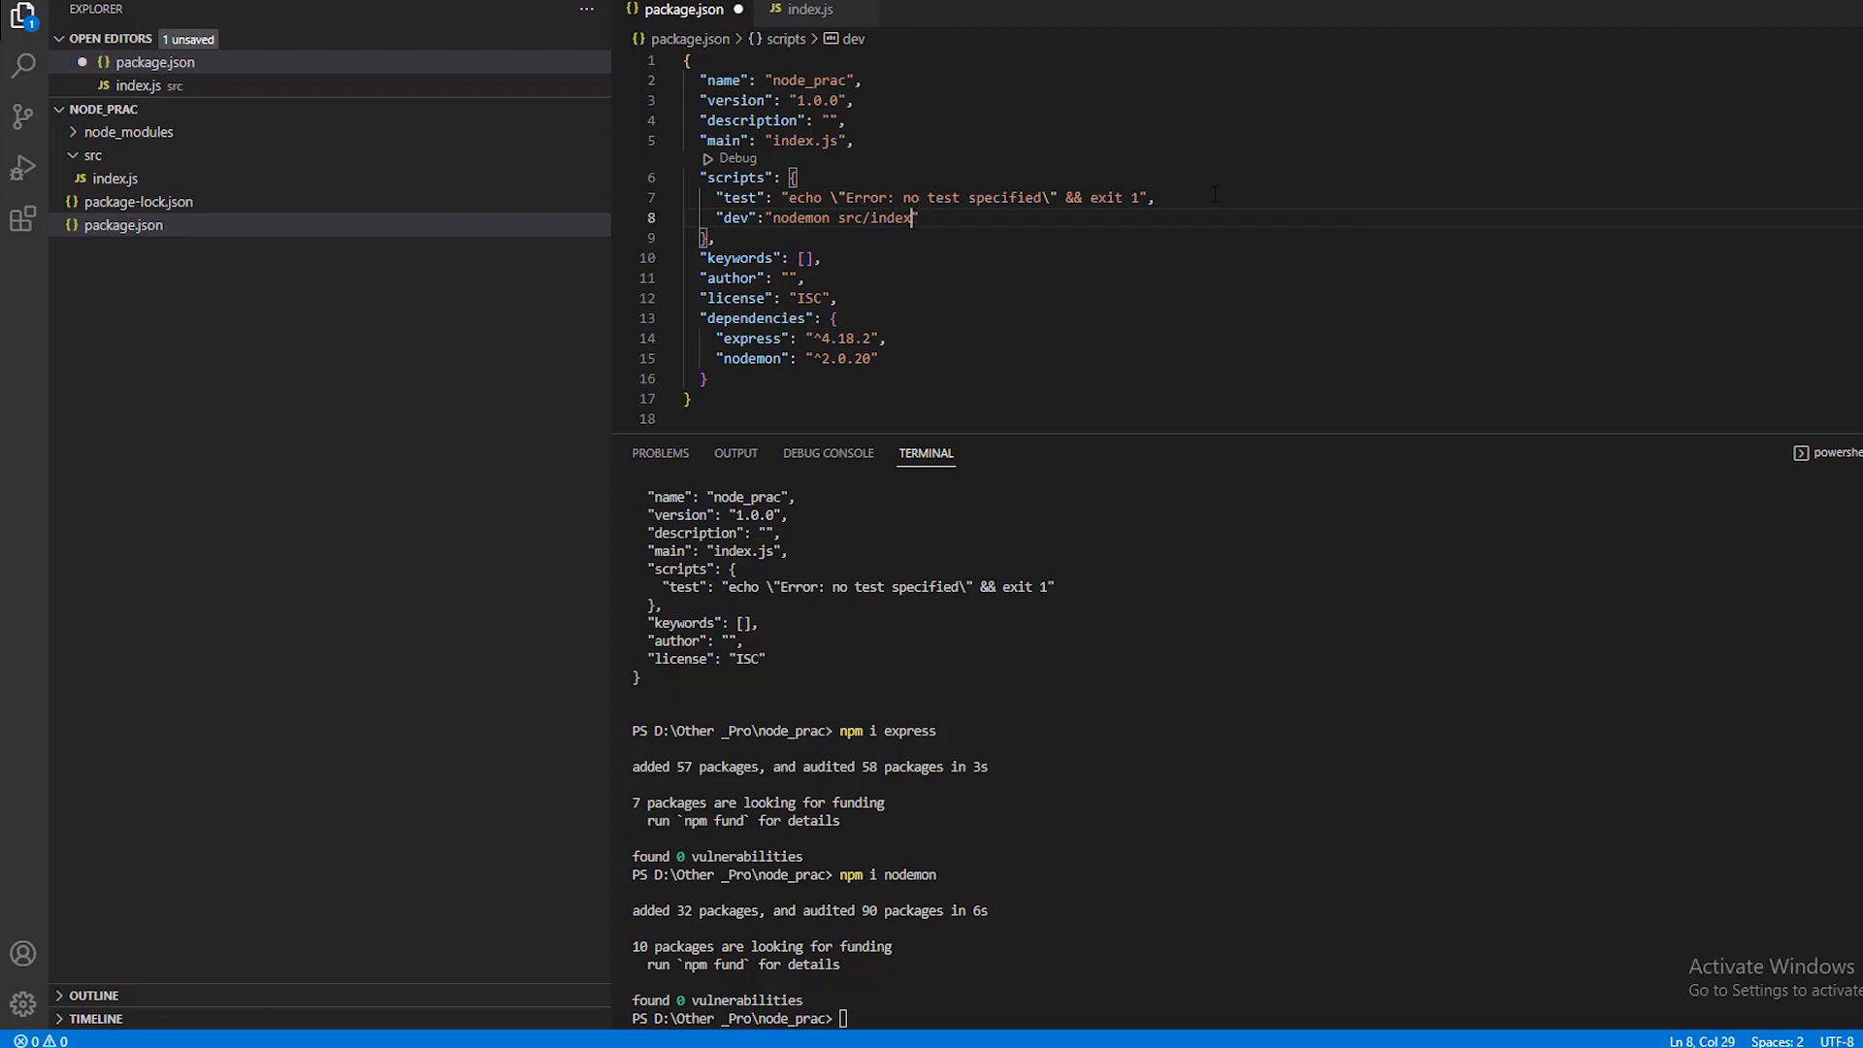
click(809, 9)
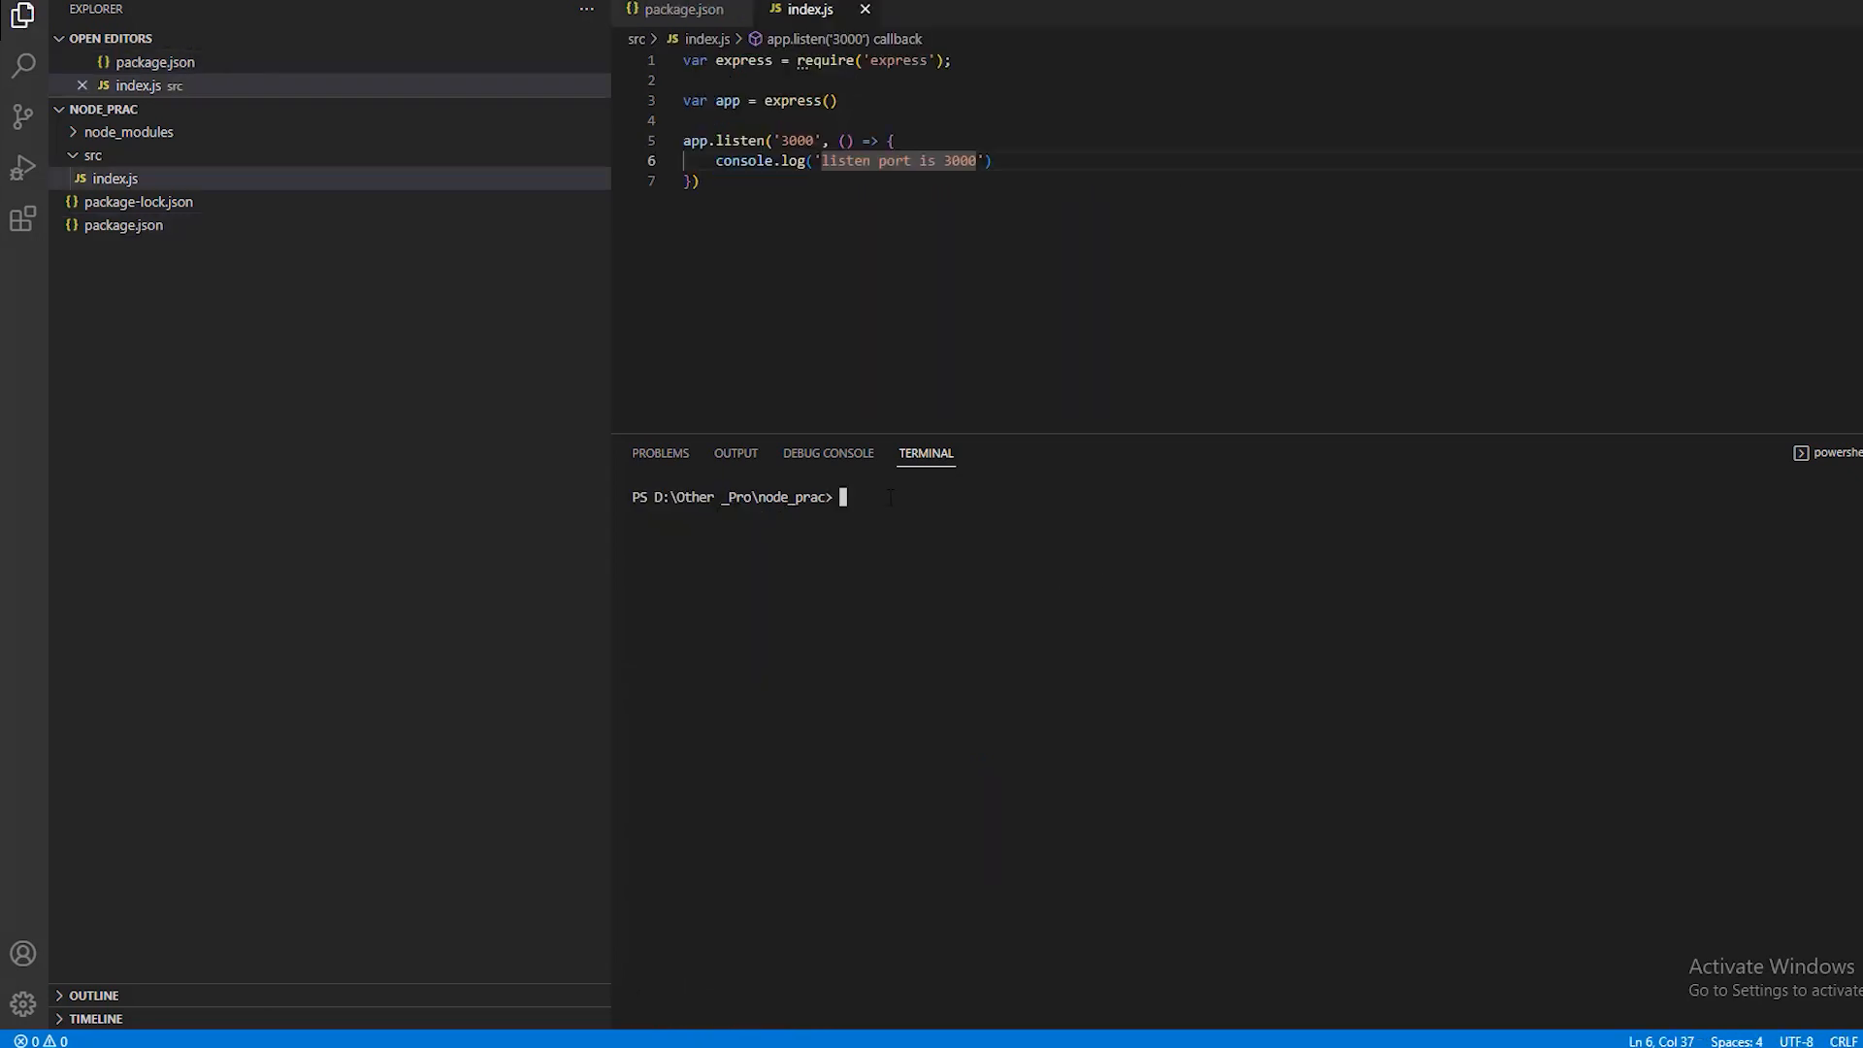
- Run 'npm run dev' so nodemon logs the server listening on port 3000
text(npm run dev)
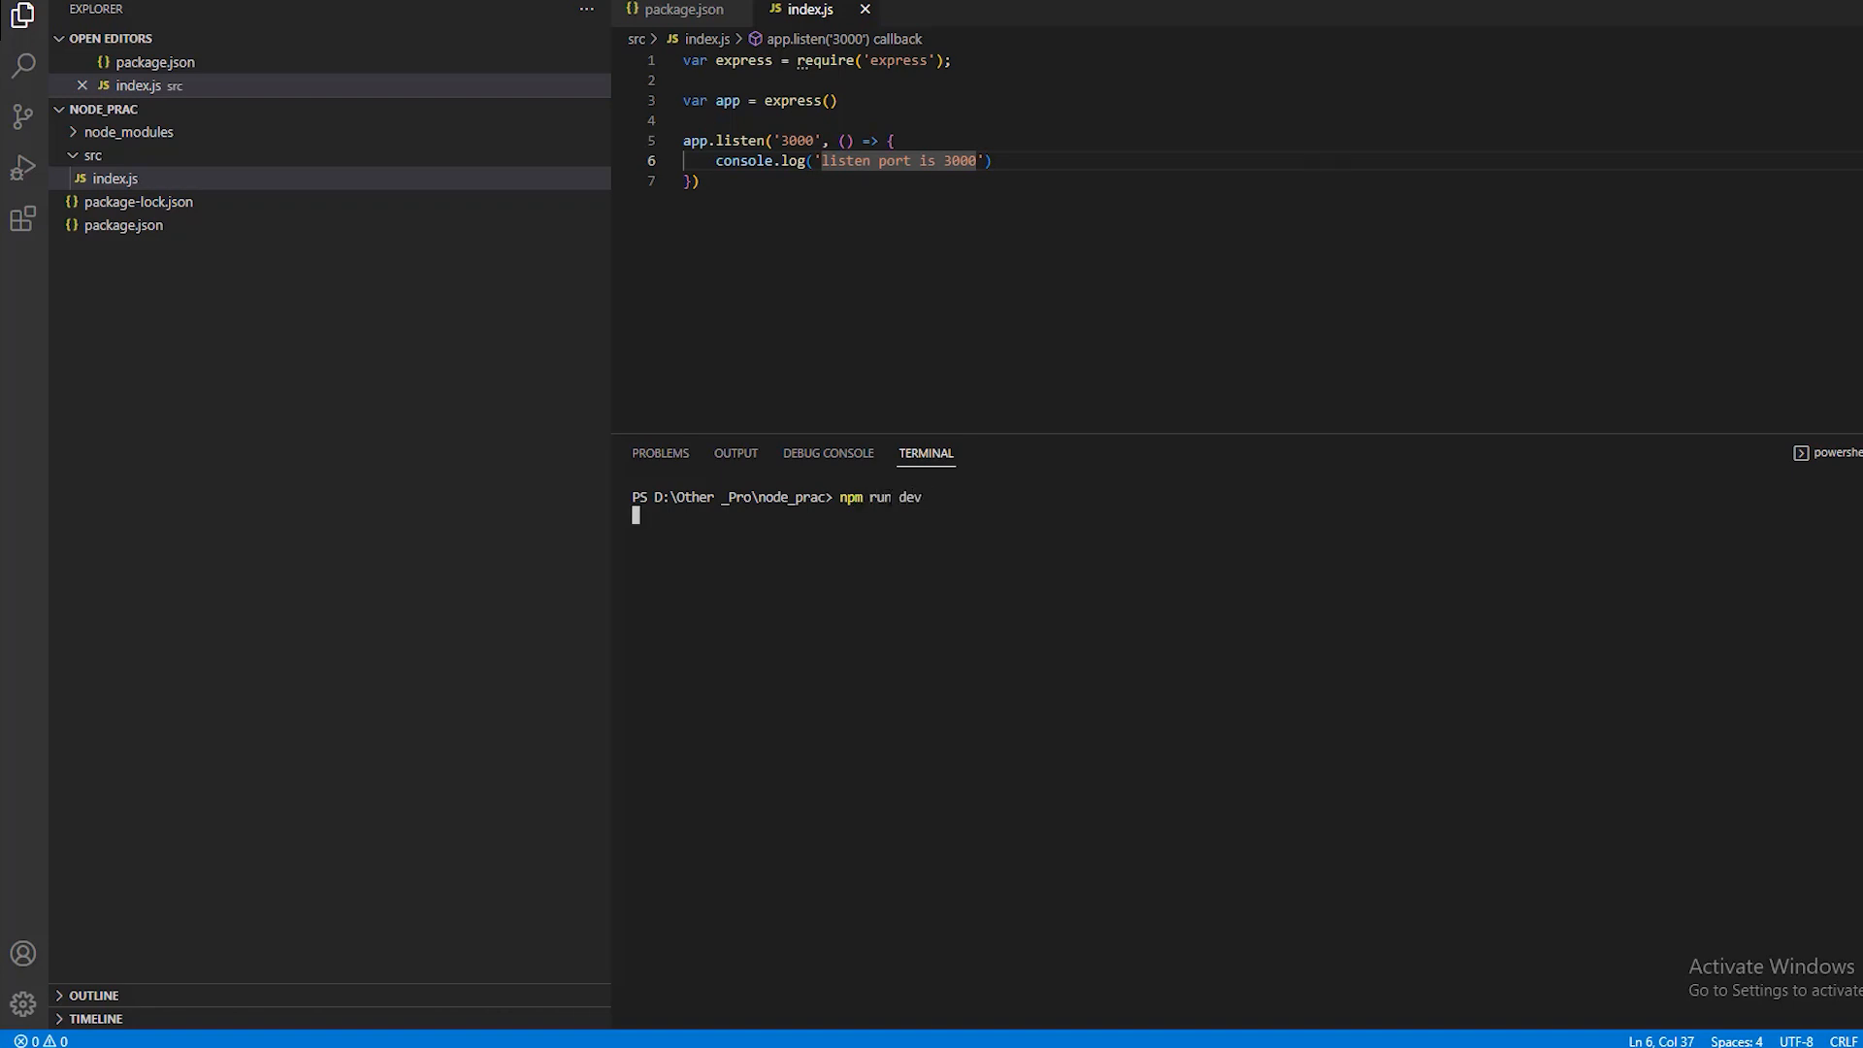
key(Return)
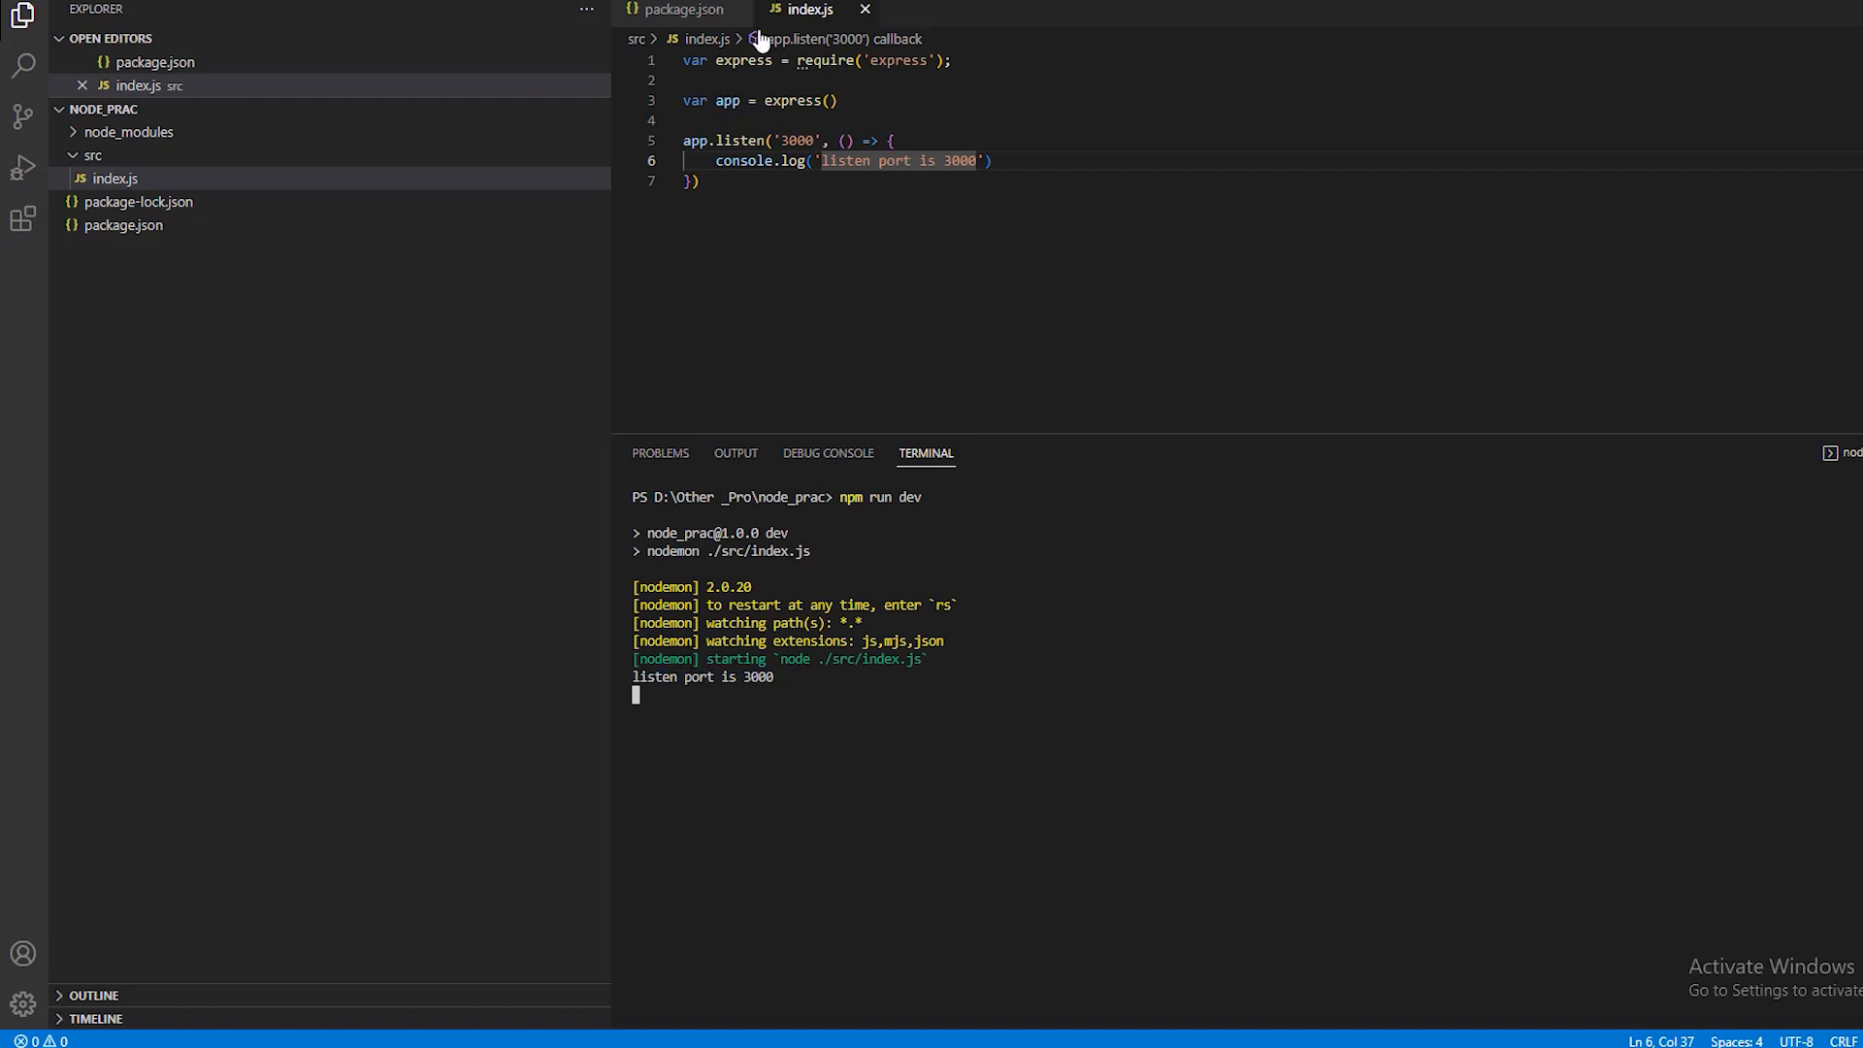
key(enter)
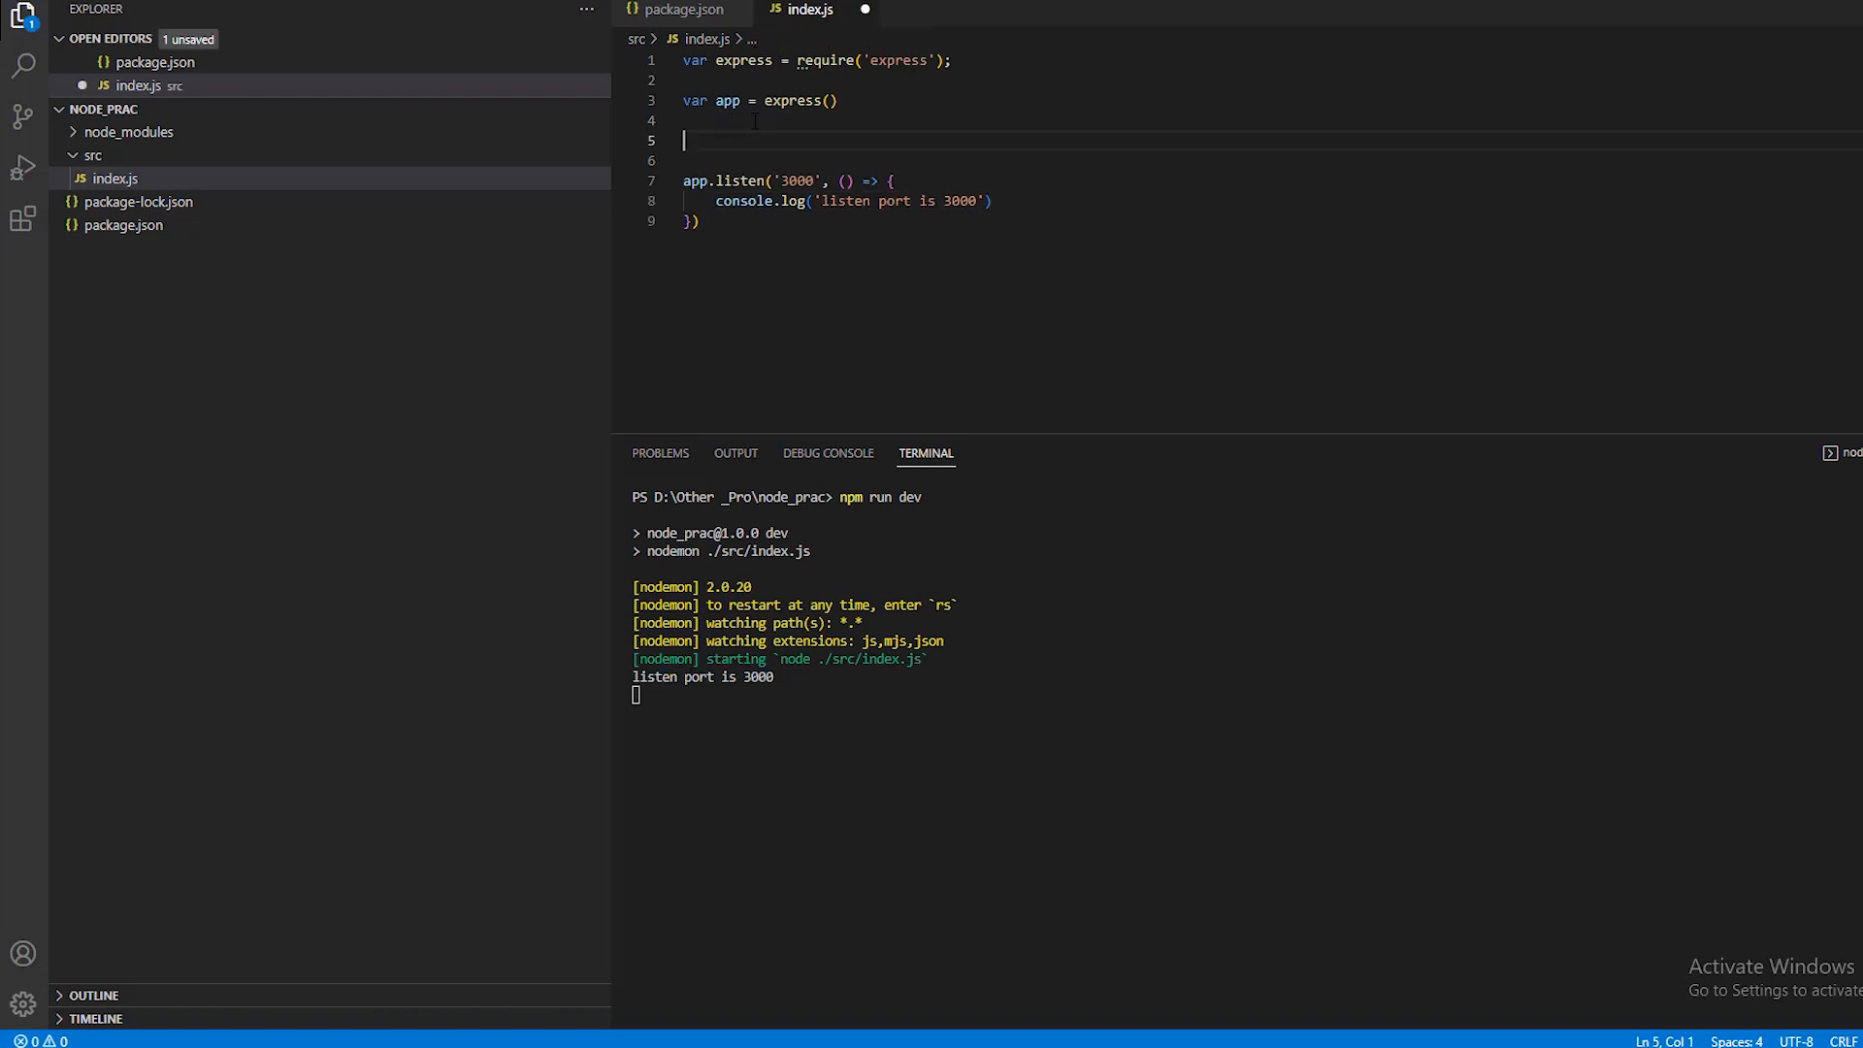
- Write app.get('/') sending 'api working fine with serevr!' and reload localhost:3000
text(app.get)
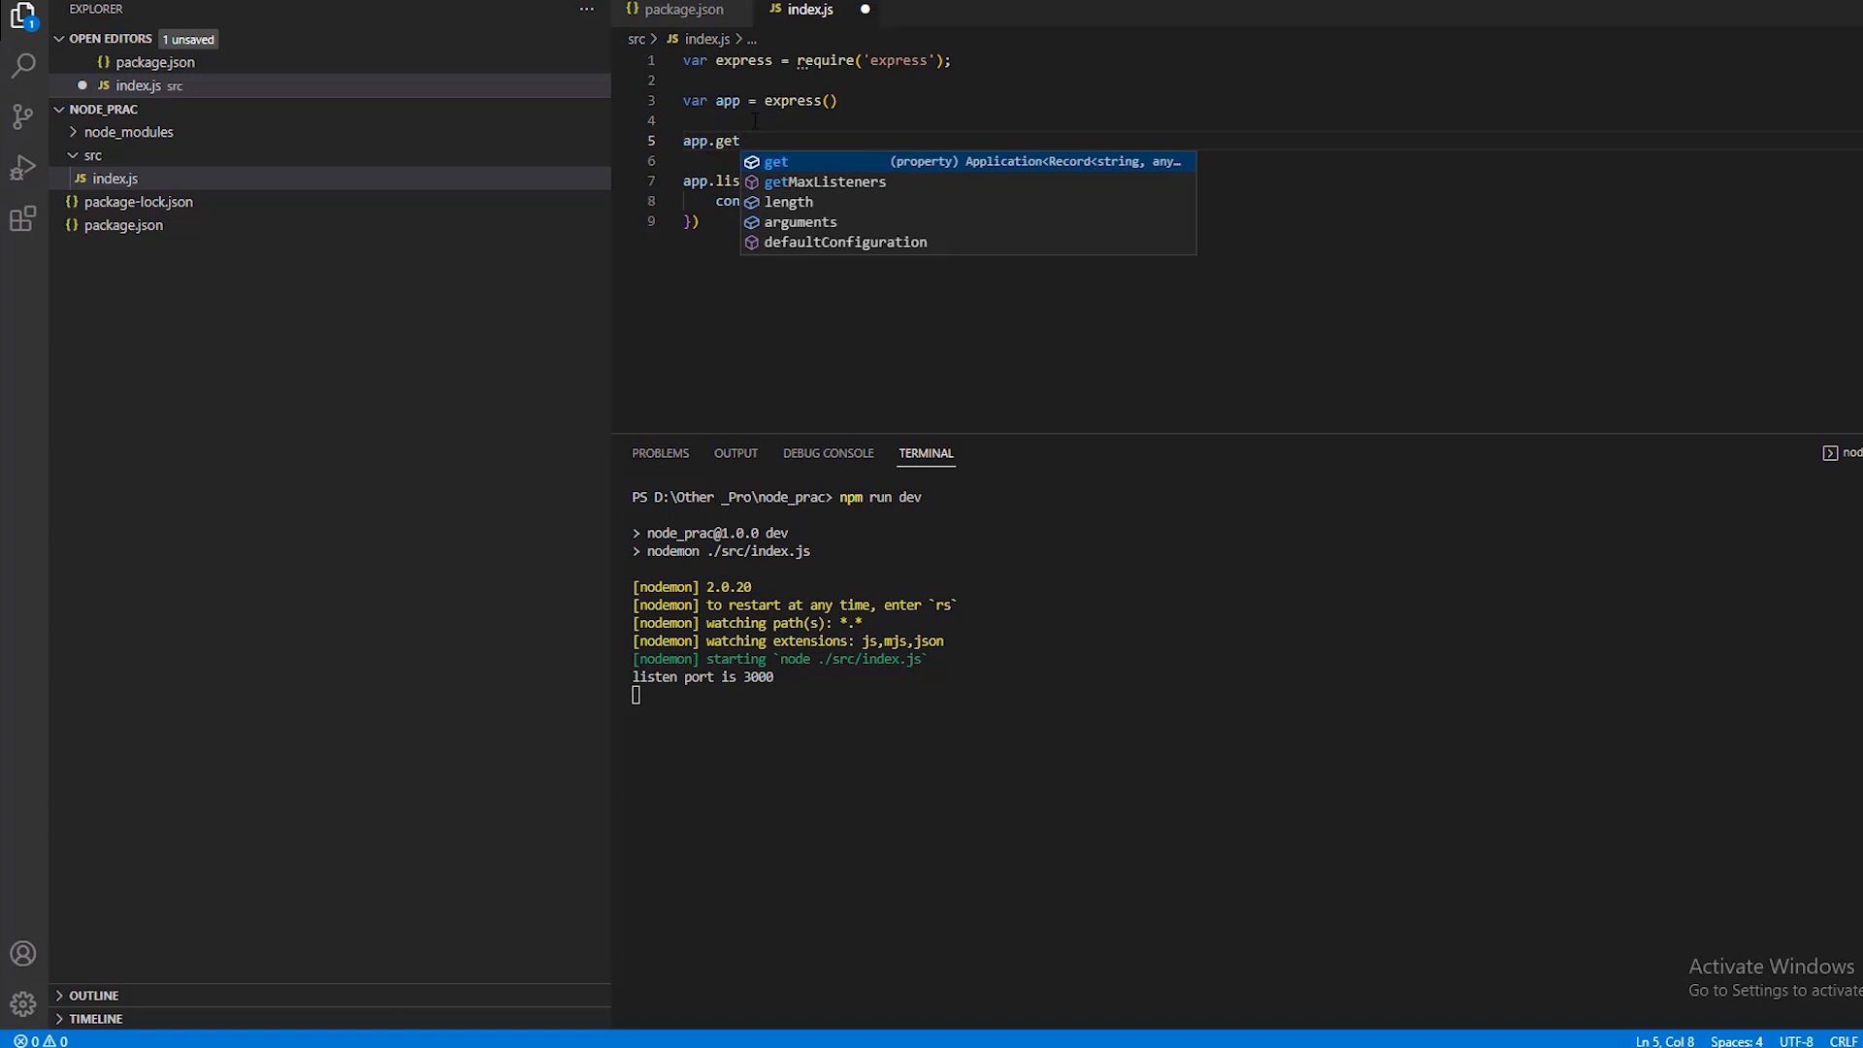
text(('/'))
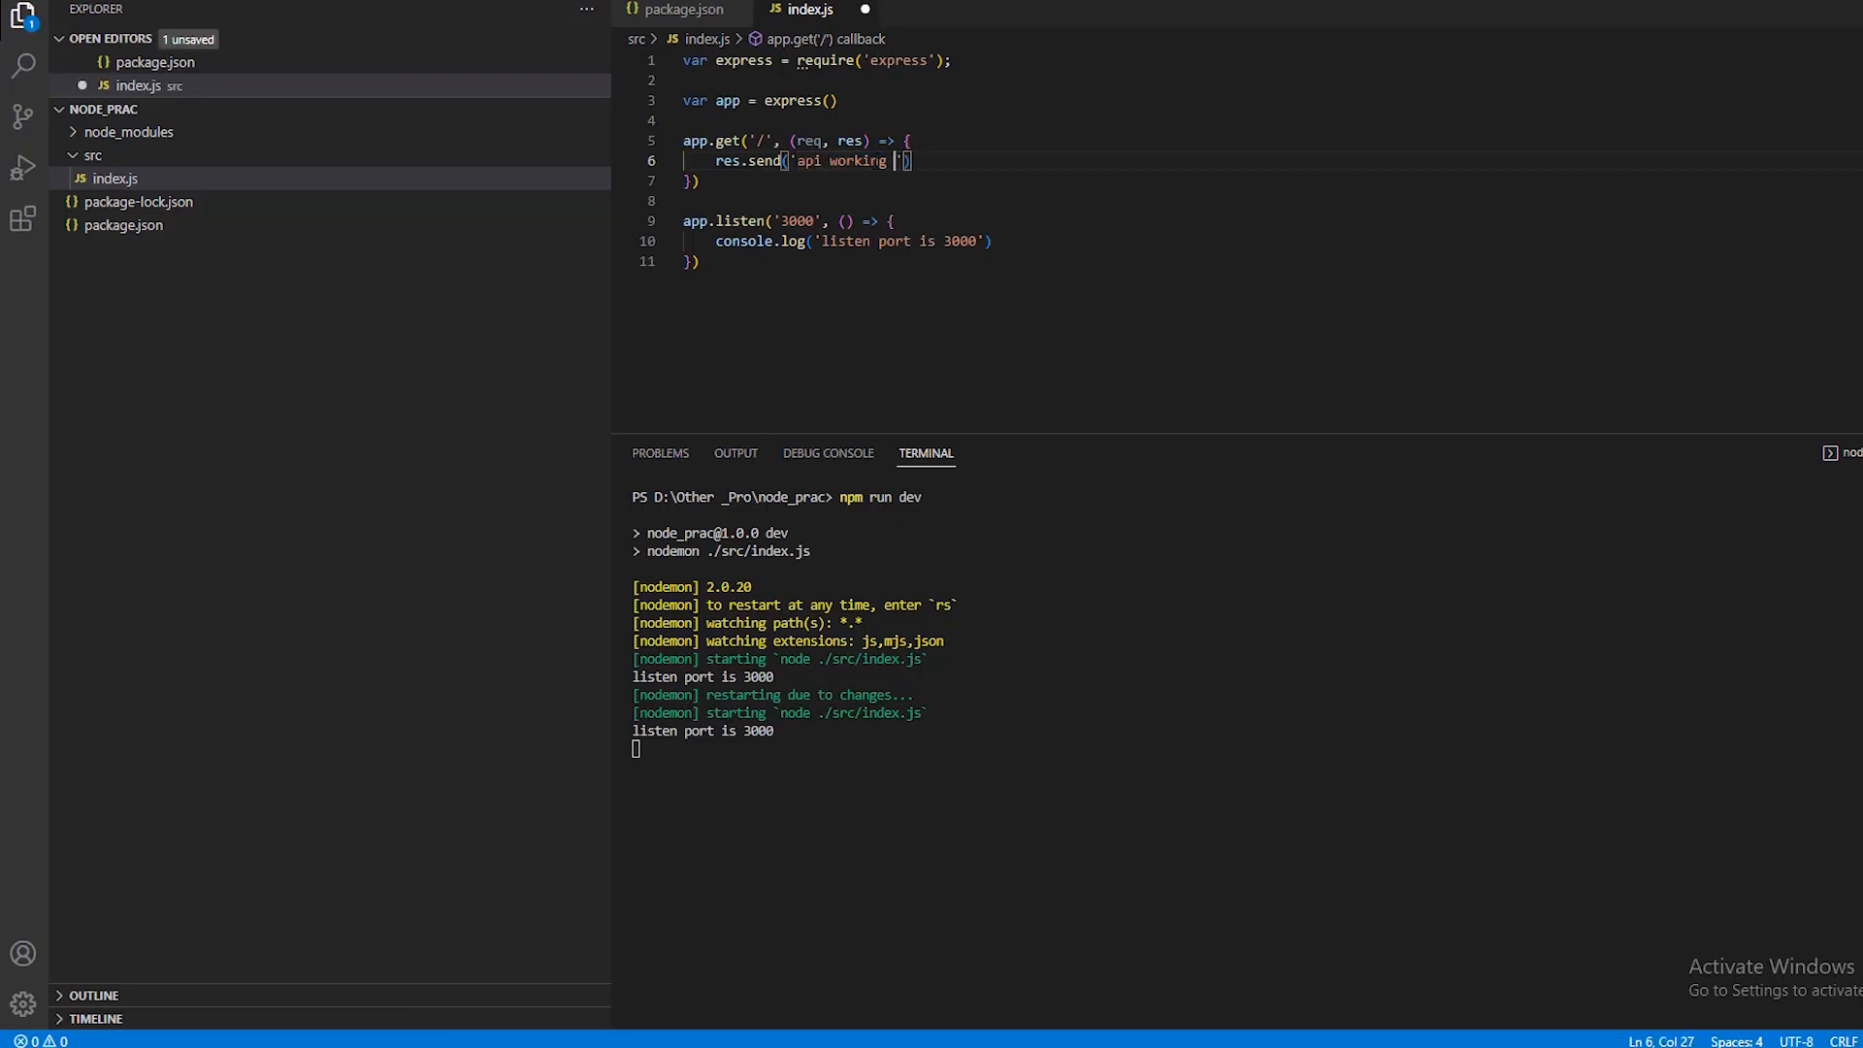
text(fine with)
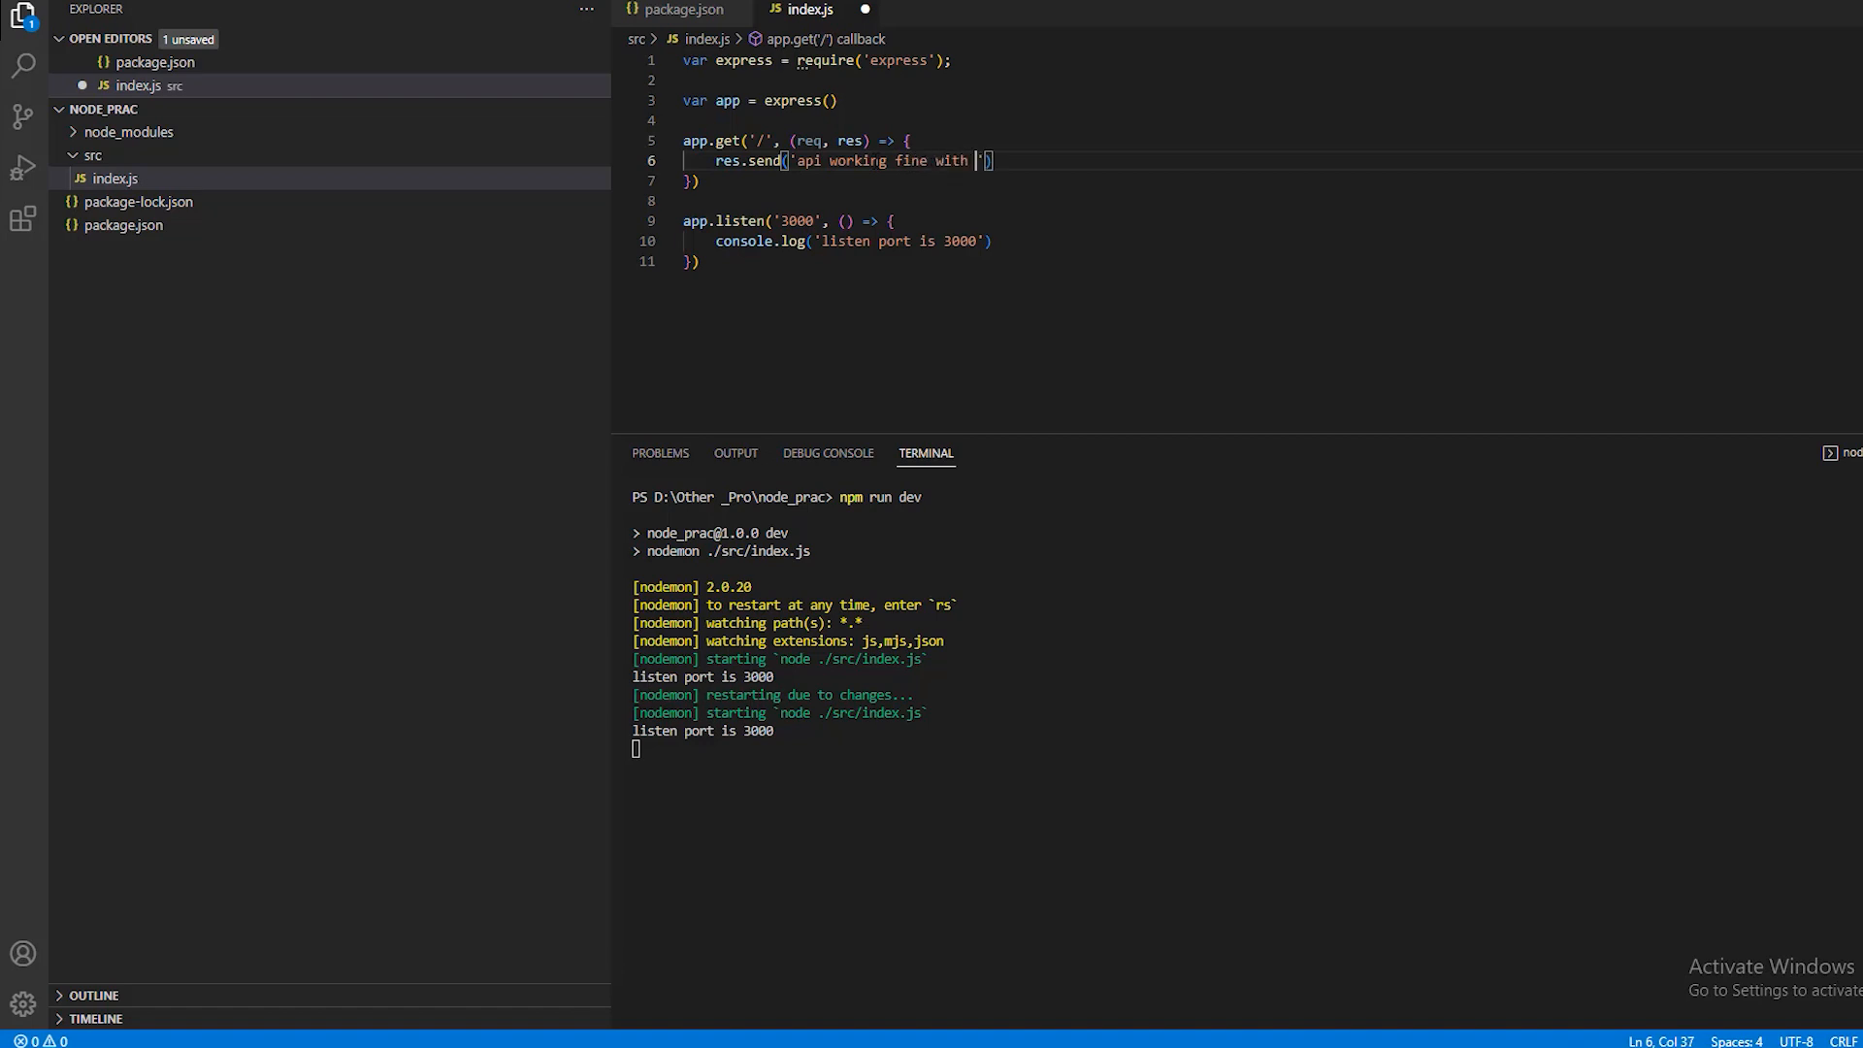
text(serevr)
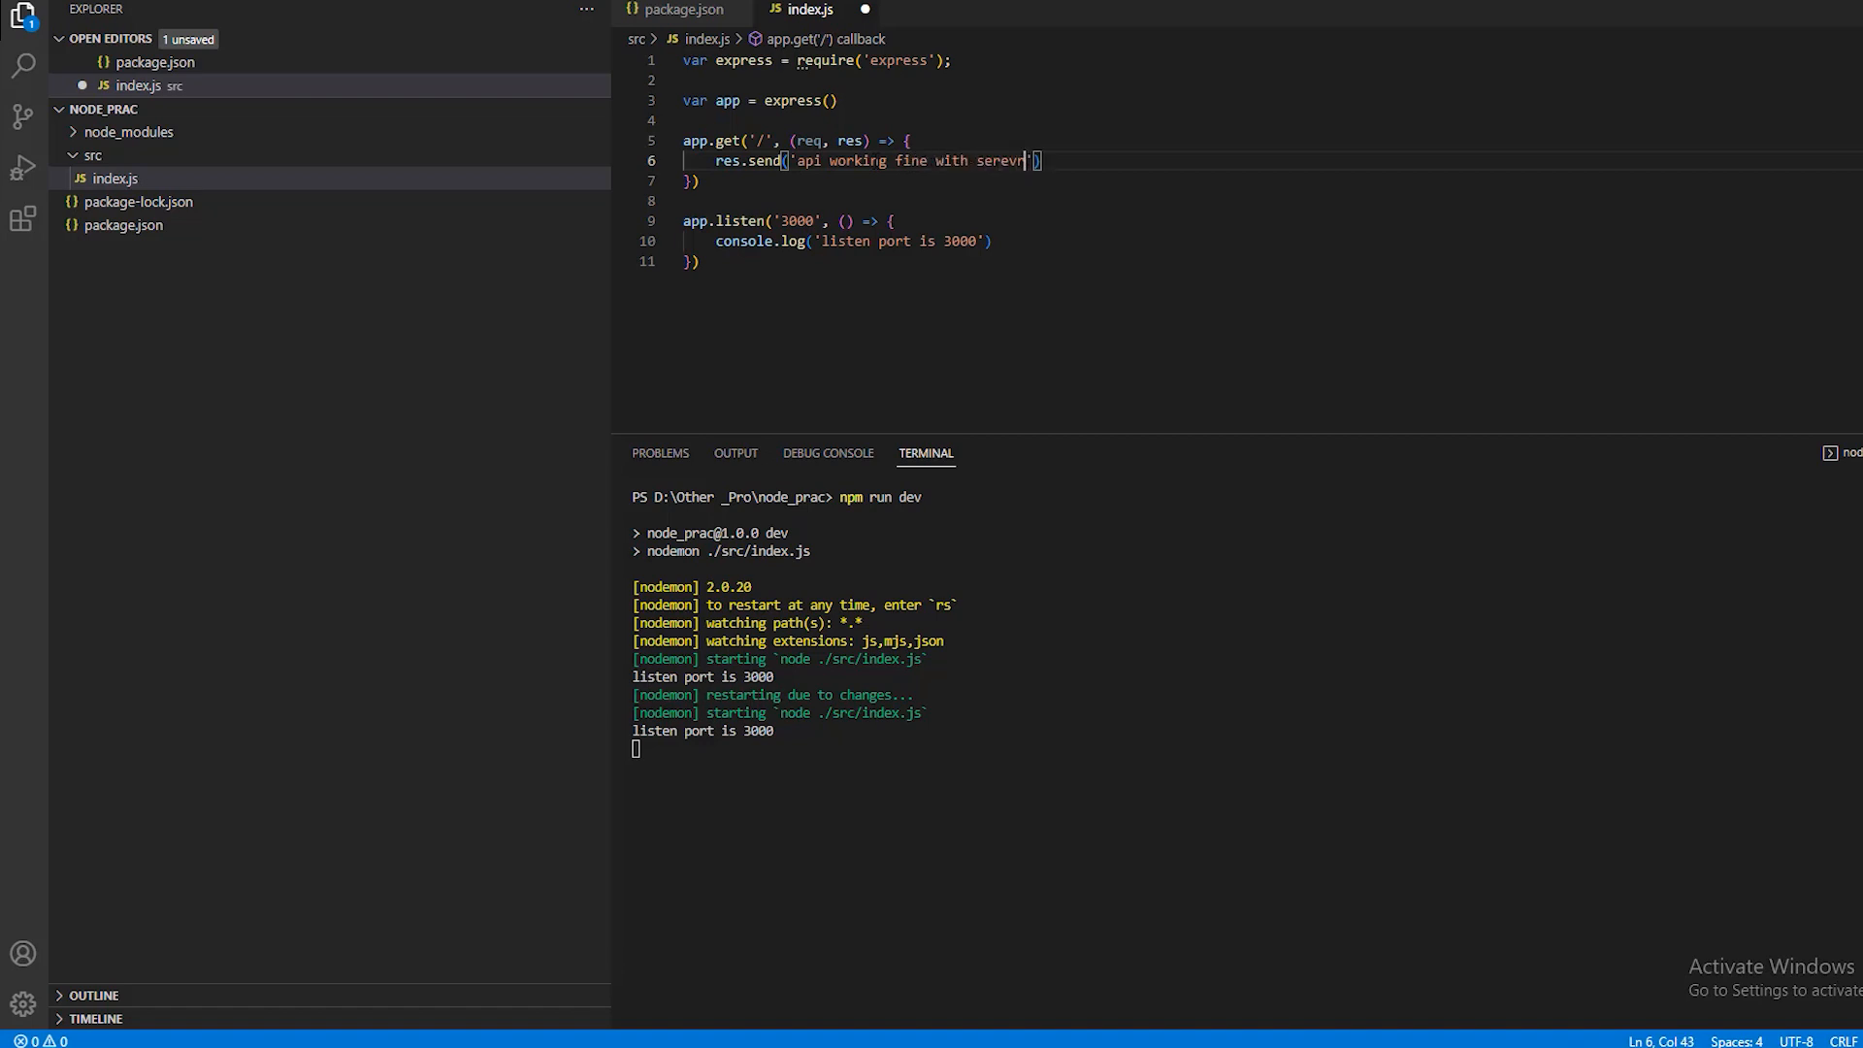
text(!)
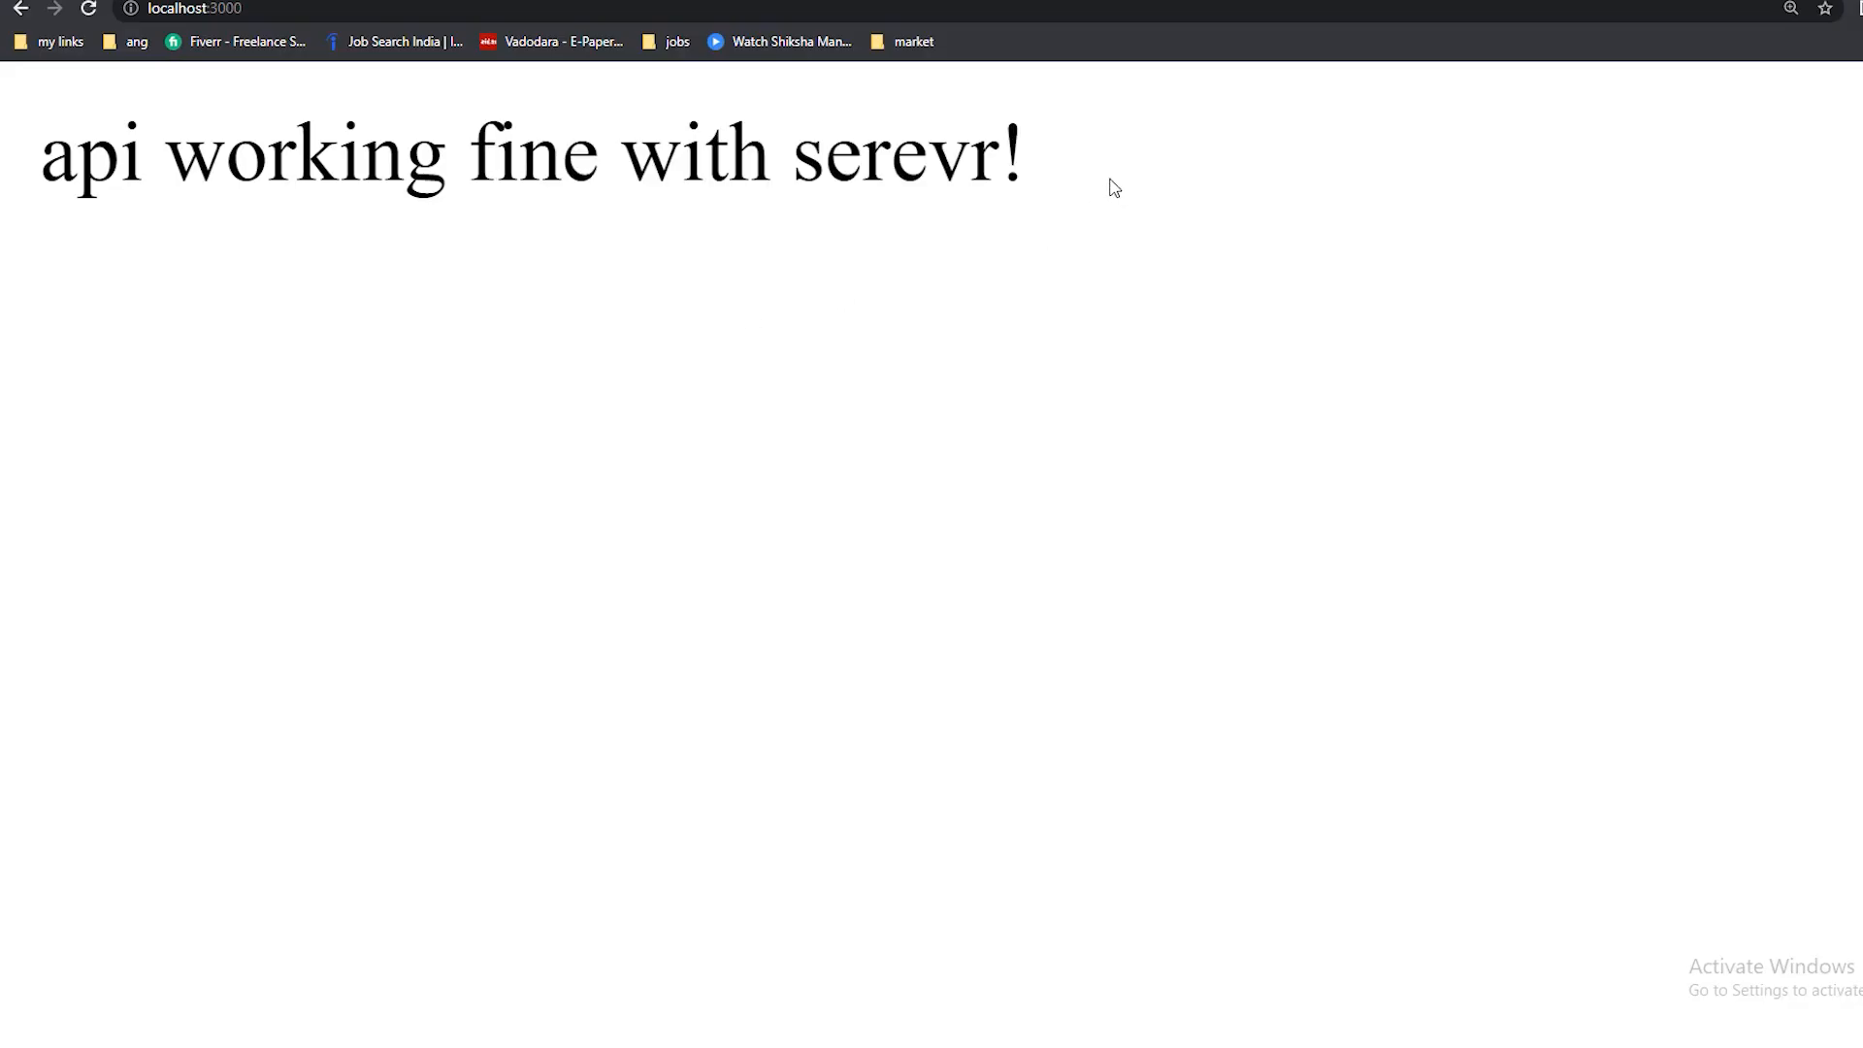
mouse_move(838, 223)
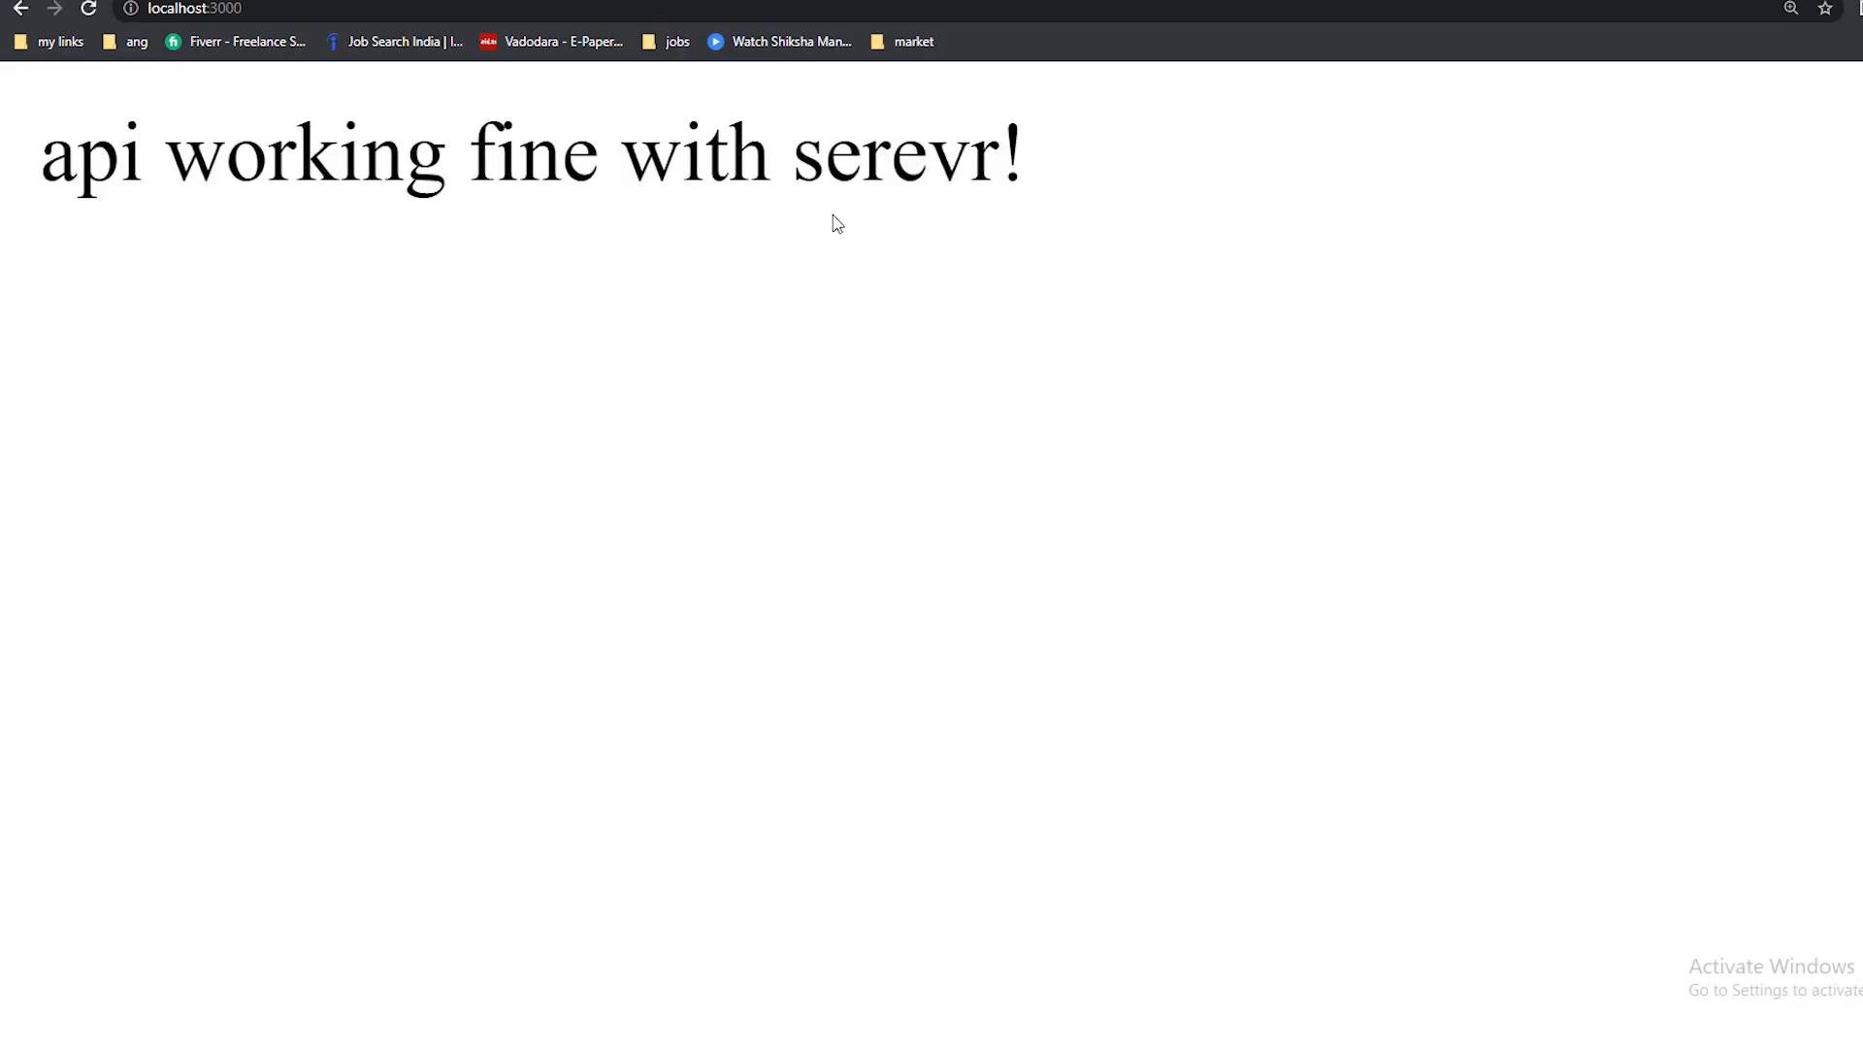